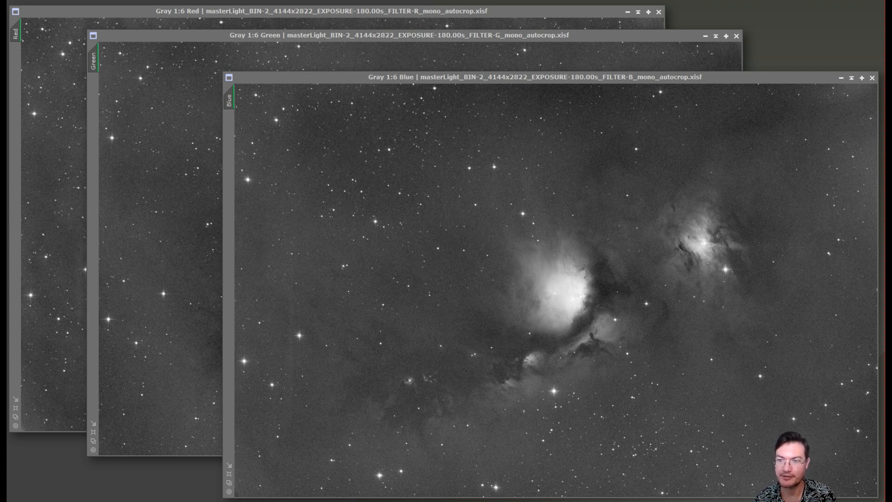
pyautogui.moveTo(539, 400)
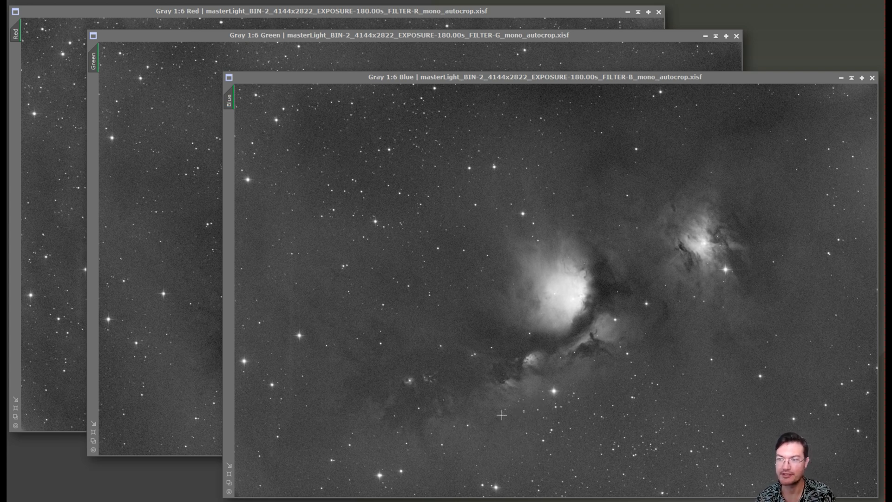
pyautogui.moveTo(443, 391)
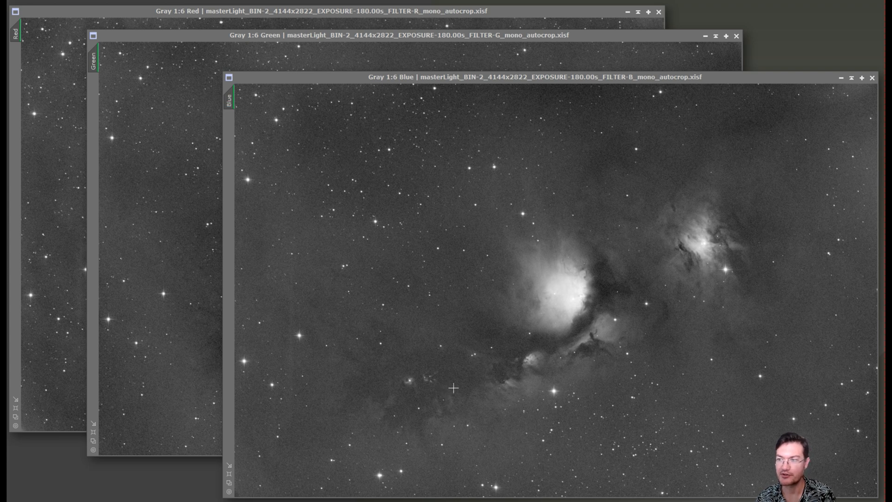
pyautogui.moveTo(748, 229)
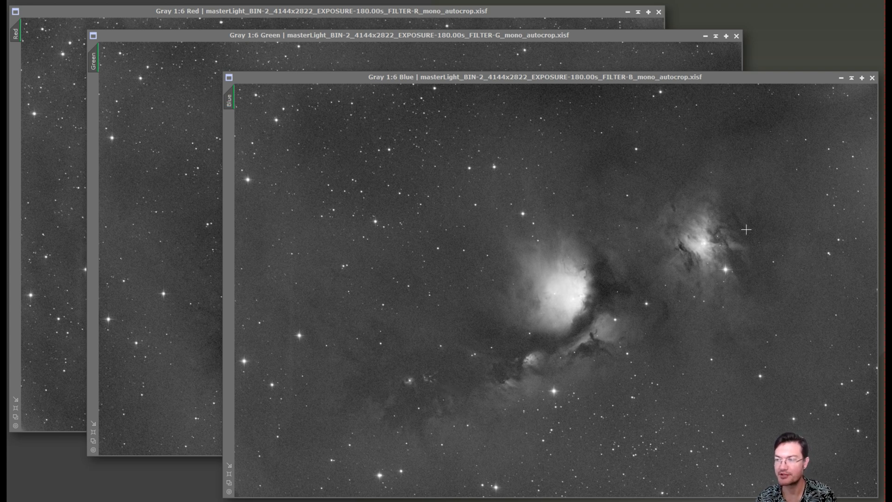
pyautogui.moveTo(366, 425)
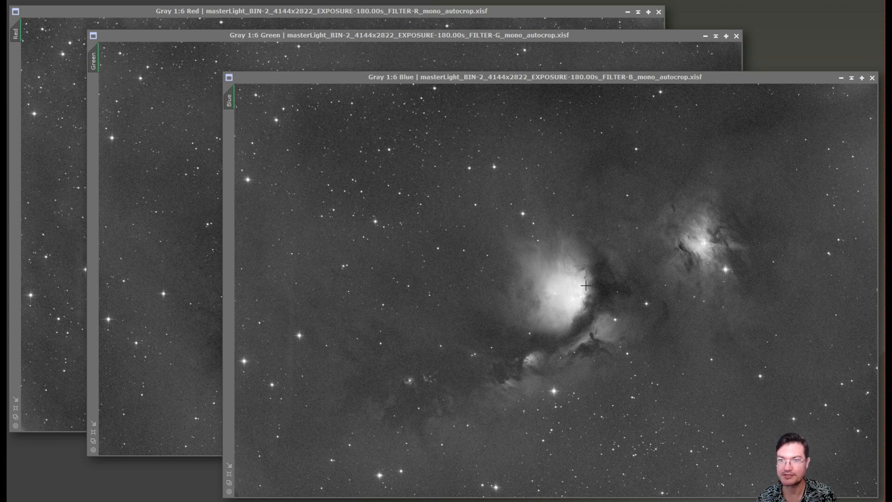
pyautogui.moveTo(353, 374)
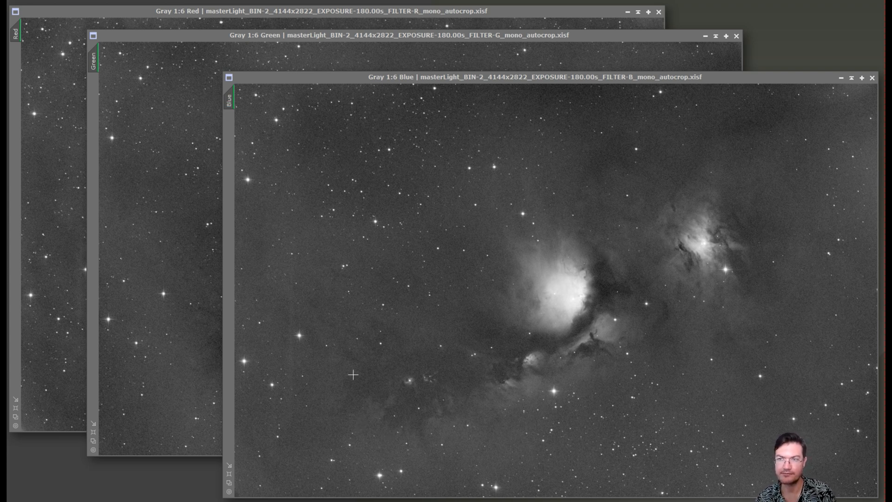
pyautogui.moveTo(351, 362)
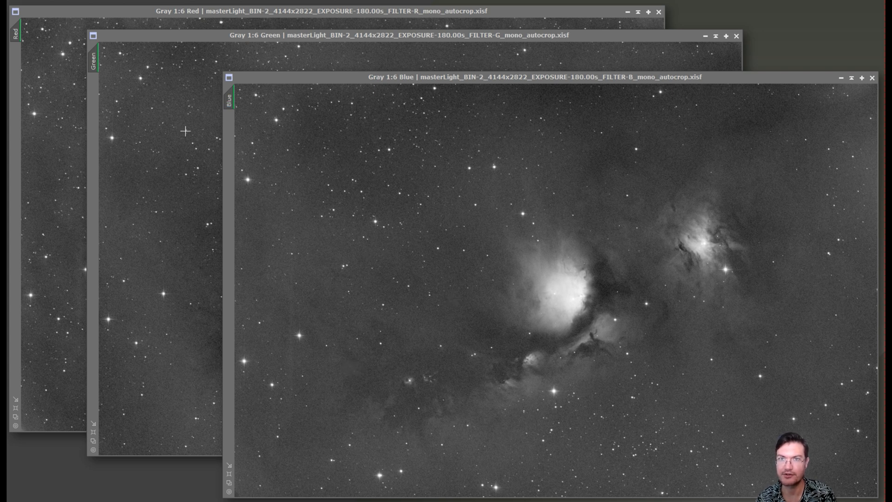
pyautogui.moveTo(426, 199)
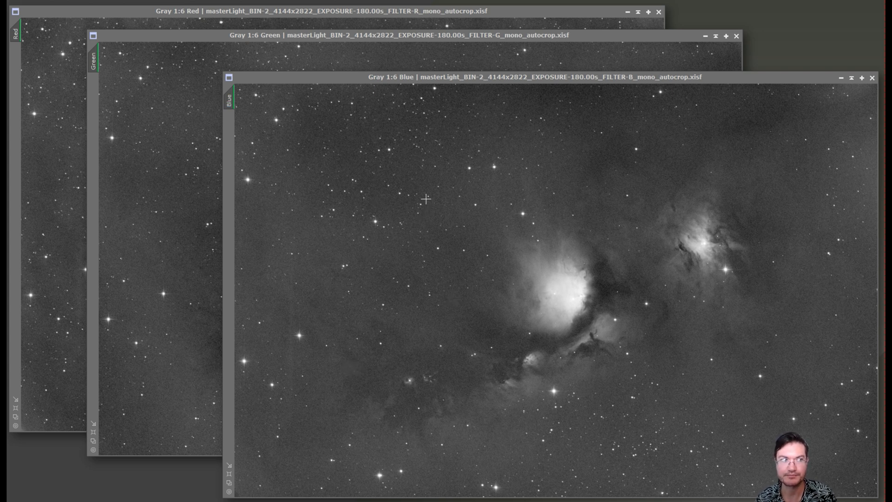
pyautogui.moveTo(426, 222)
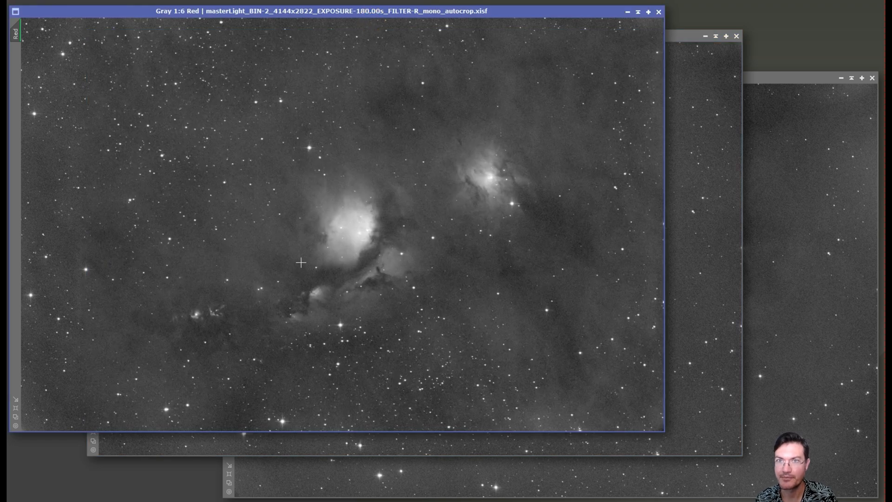
pyautogui.moveTo(269, 323)
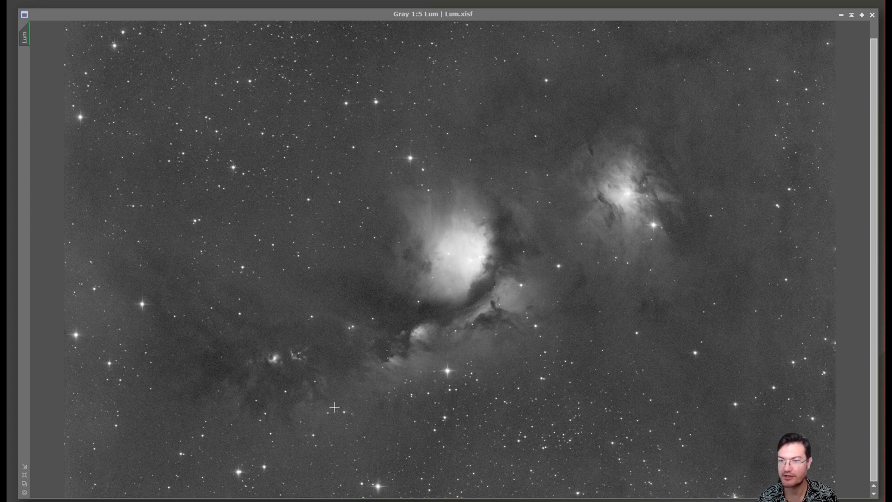
pyautogui.moveTo(641, 350)
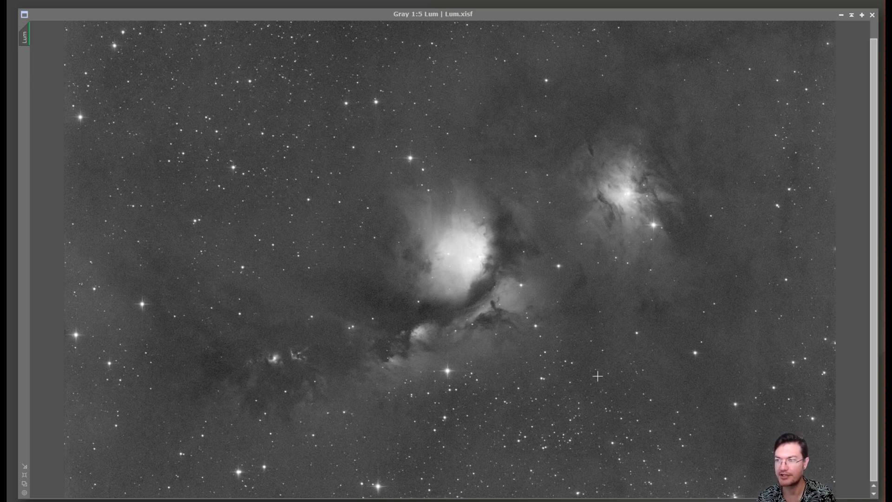
pyautogui.moveTo(283, 328)
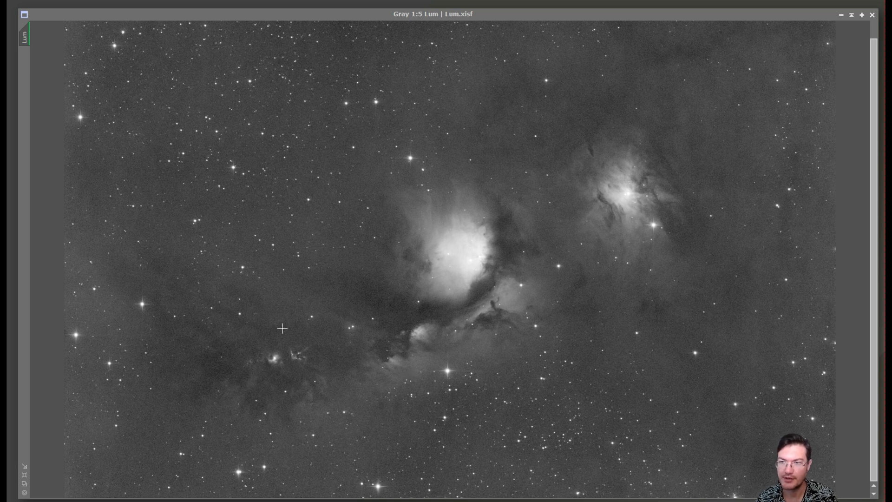
pyautogui.moveTo(399, 199)
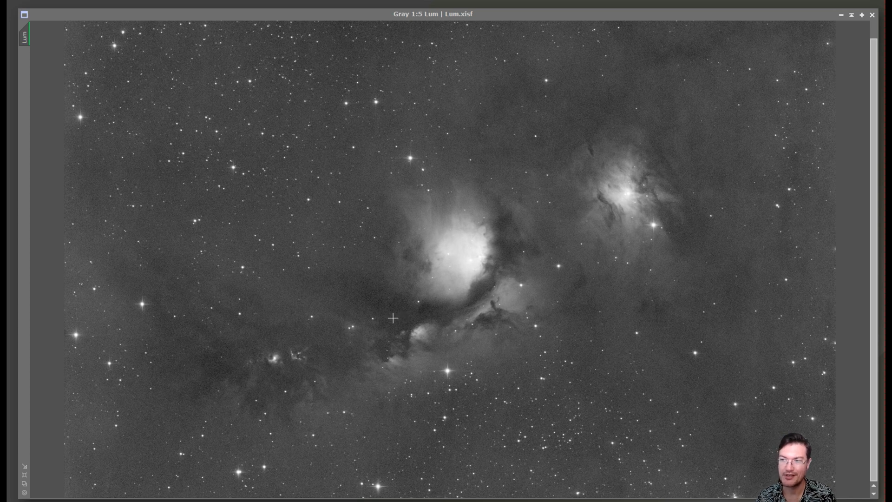
pyautogui.moveTo(273, 359)
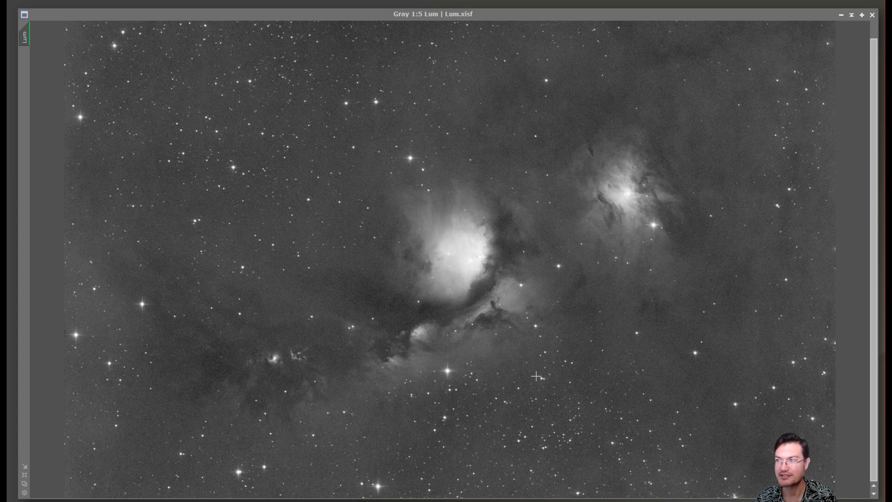
pyautogui.moveTo(592, 380)
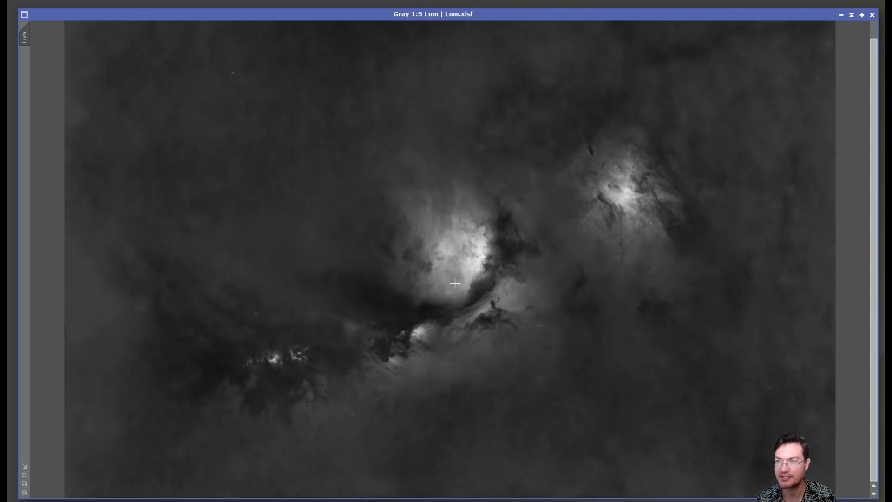
pyautogui.moveTo(500, 279)
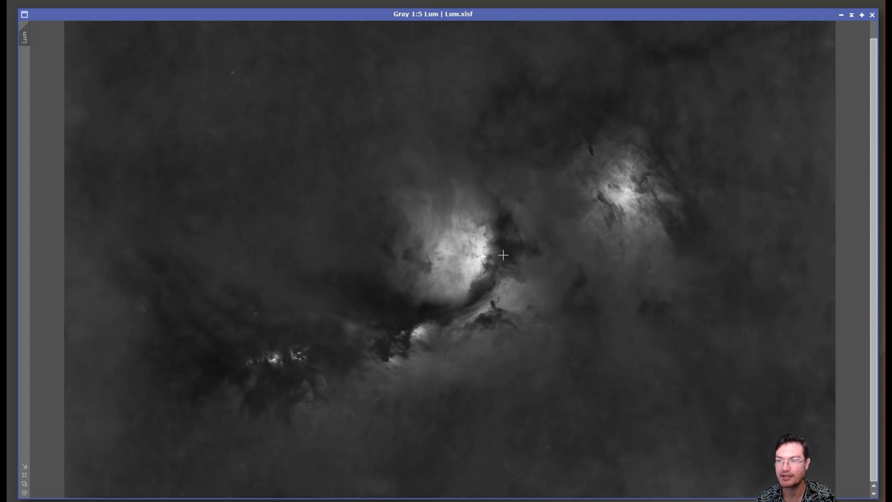
pyautogui.moveTo(578, 292)
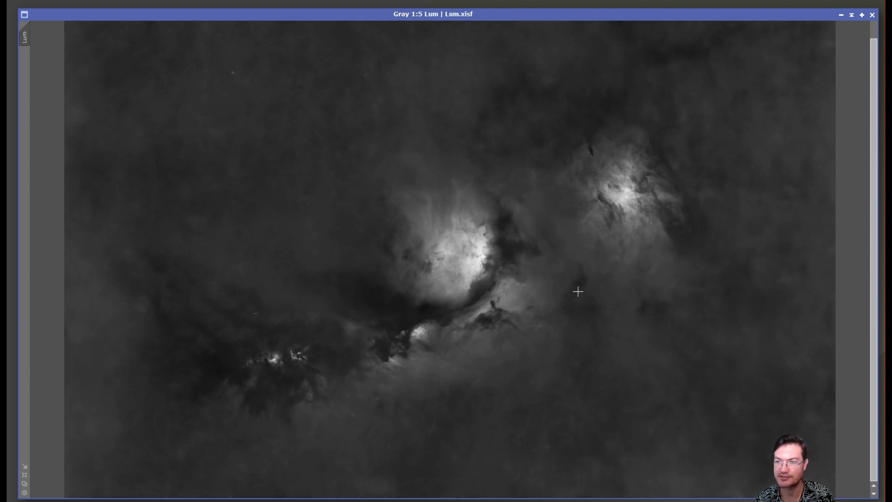
pyautogui.moveTo(571, 265)
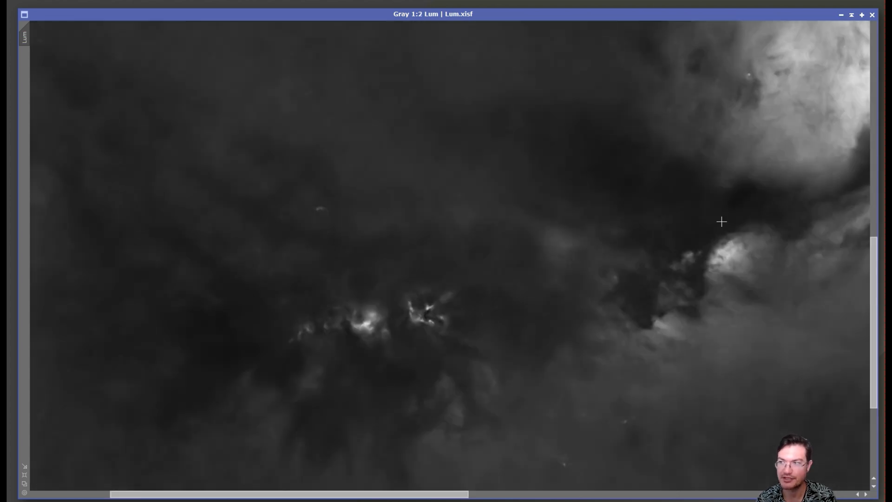
# Zoom into the starless Lum result to inspect the M78 nebulosity and dust.
pyautogui.scroll(-3)
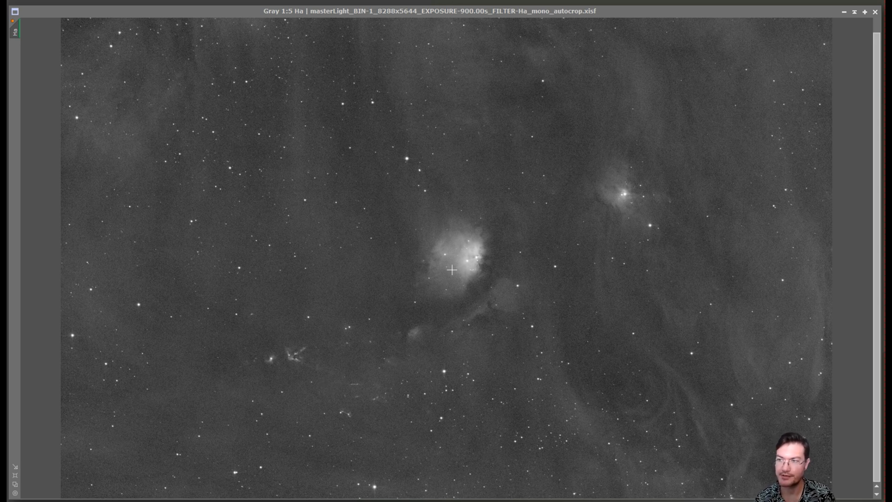
pyautogui.moveTo(402, 346)
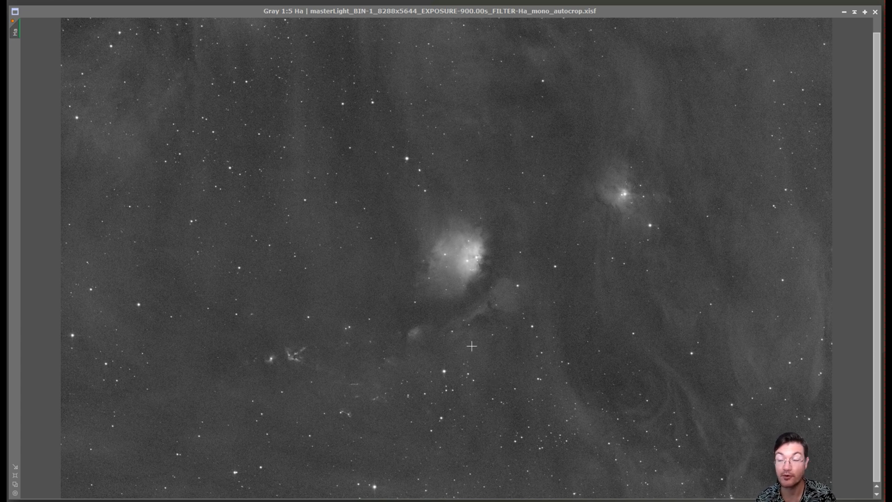
pyautogui.moveTo(561, 346)
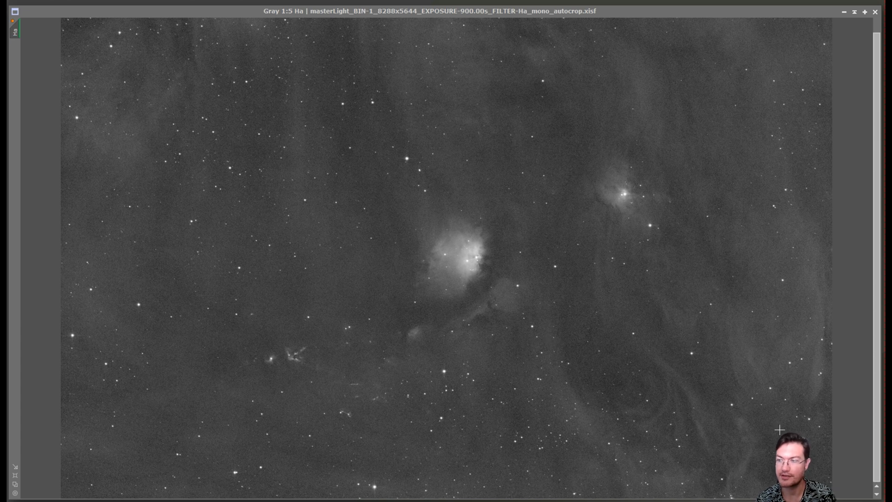
pyautogui.moveTo(642, 460)
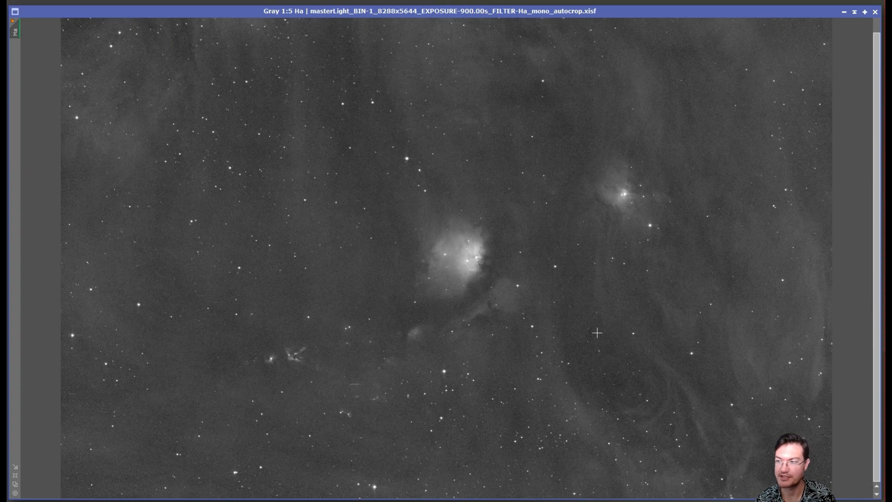
pyautogui.moveTo(322, 412)
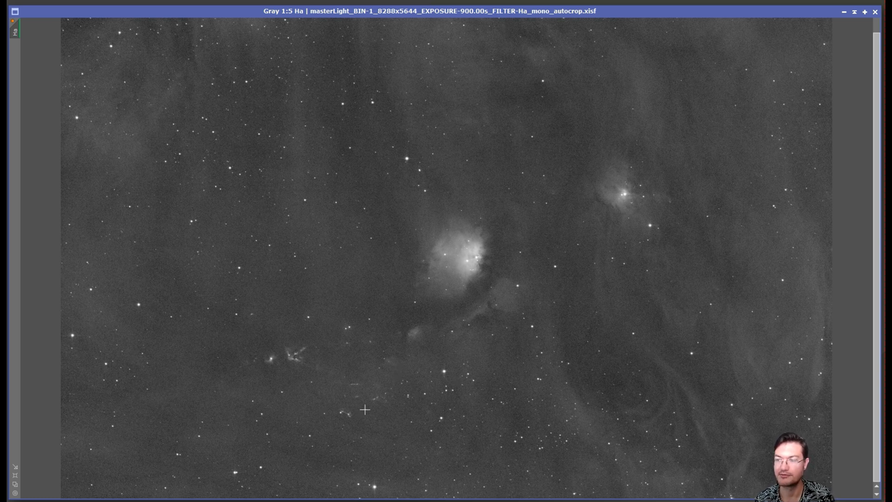
pyautogui.moveTo(677, 359)
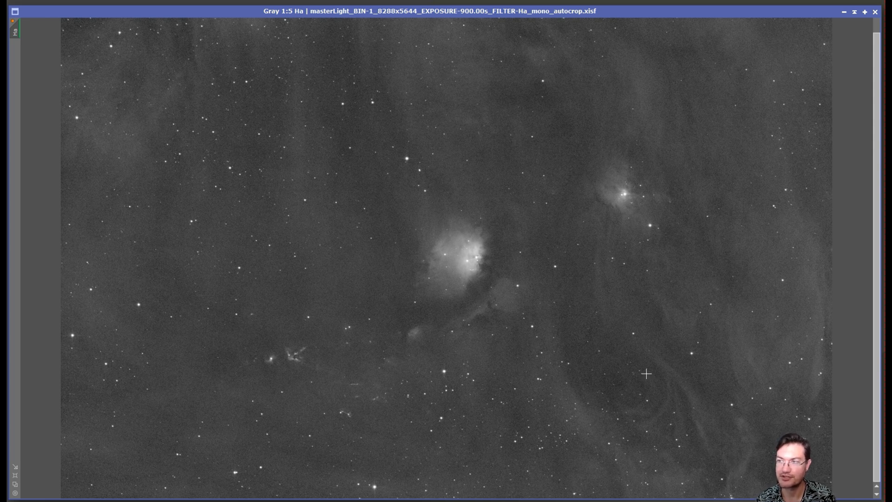
pyautogui.moveTo(271, 215)
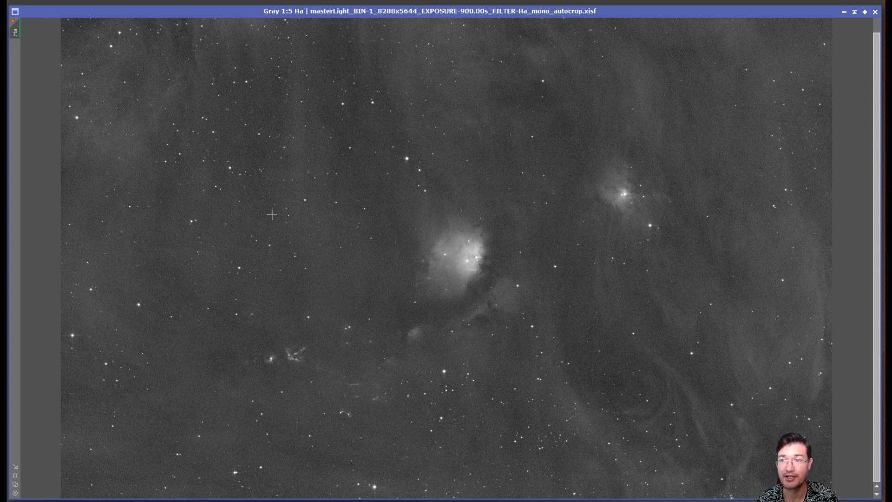
pyautogui.moveTo(167, 271)
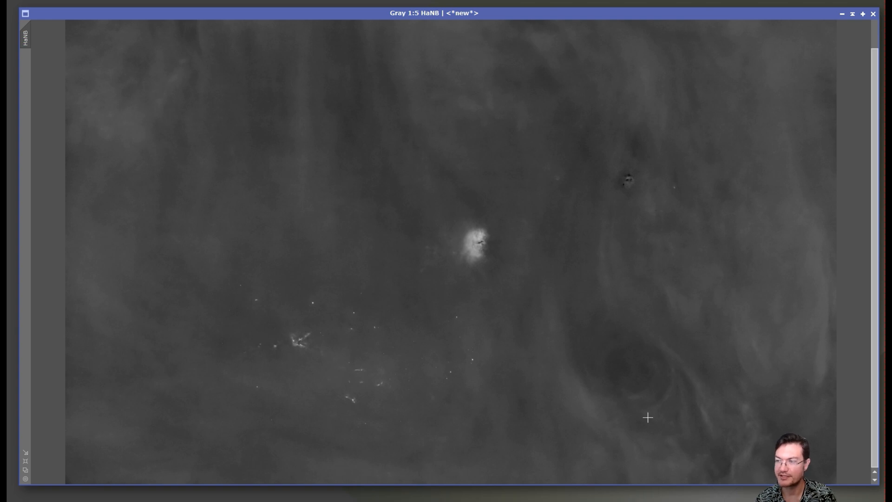
pyautogui.moveTo(396, 209)
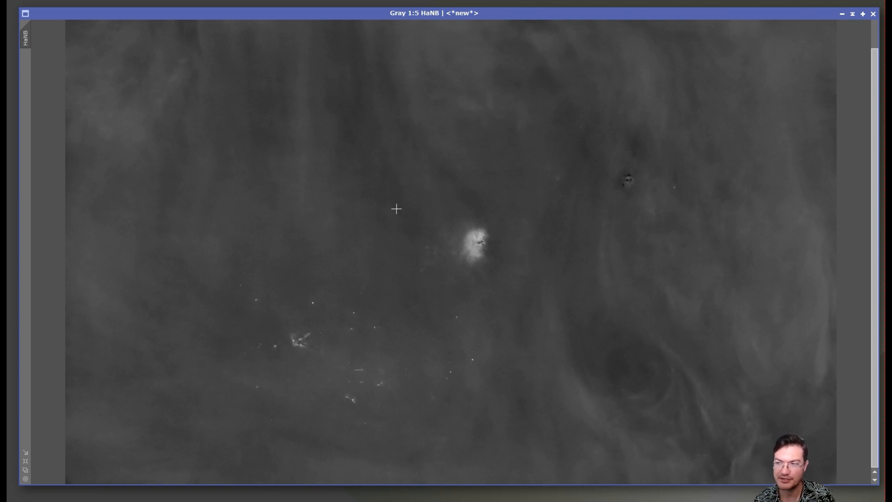
pyautogui.moveTo(643, 358)
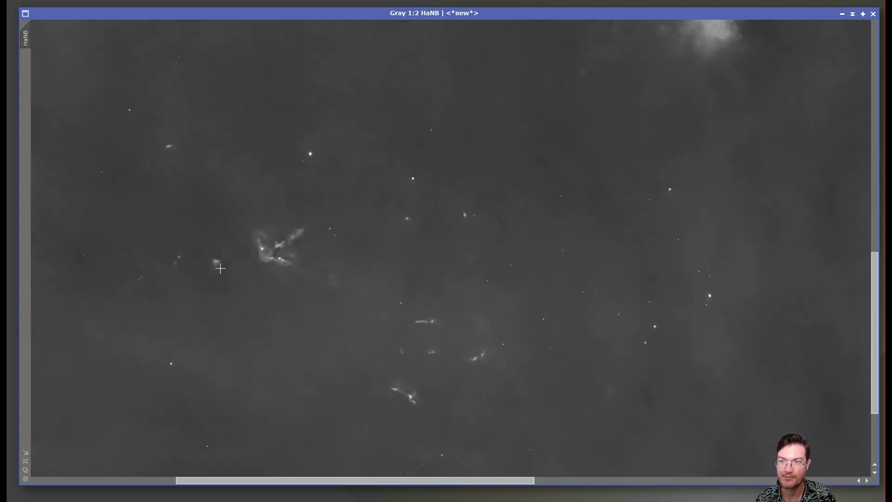
pyautogui.moveTo(644, 345)
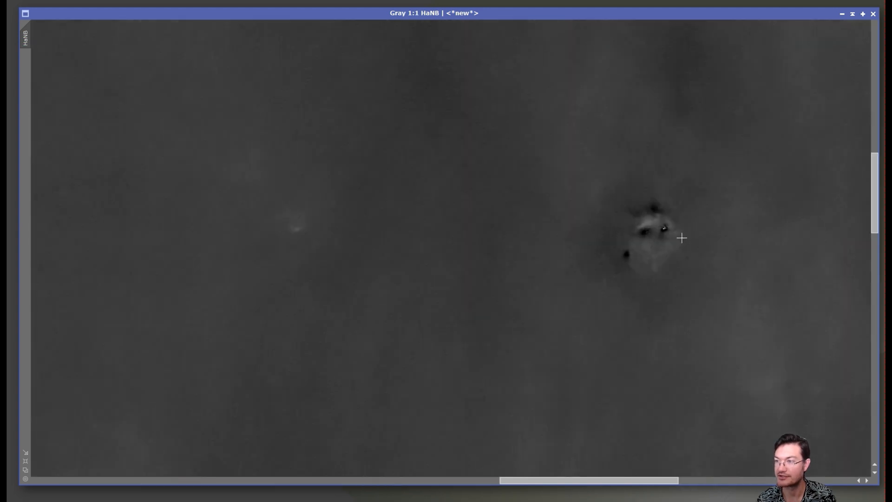
pyautogui.moveTo(685, 211)
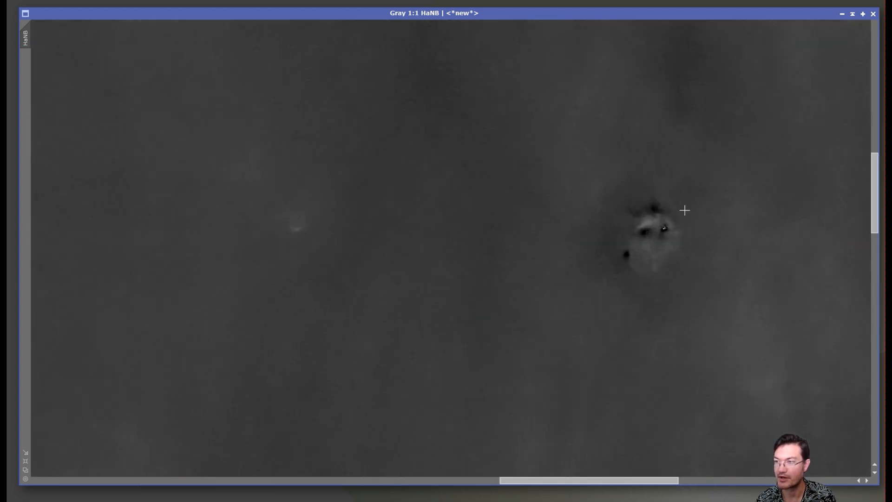
pyautogui.moveTo(644, 259)
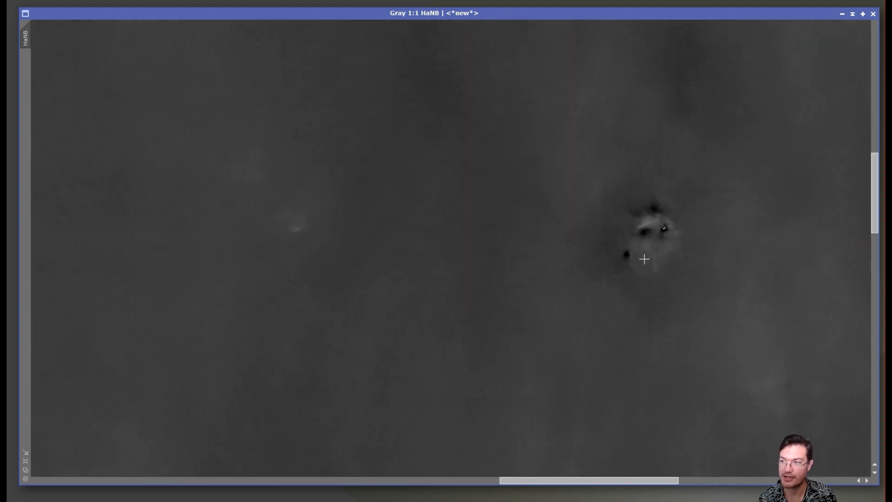
pyautogui.moveTo(673, 221)
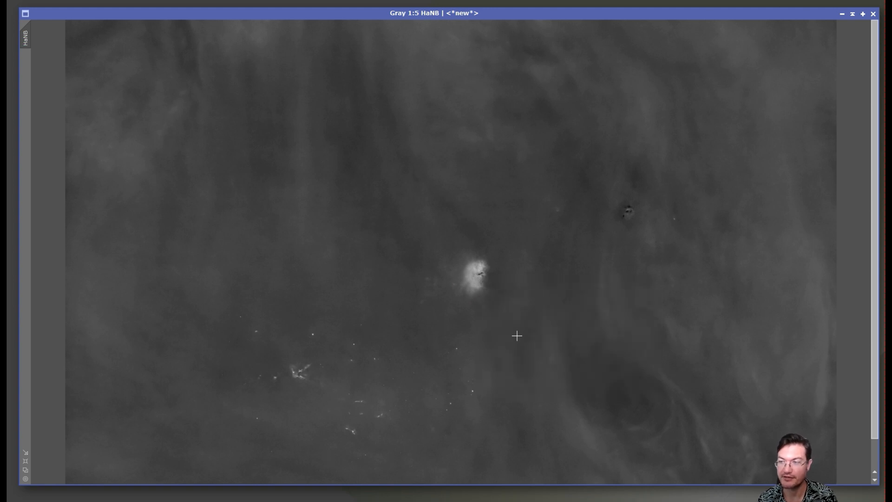
pyautogui.moveTo(629, 231)
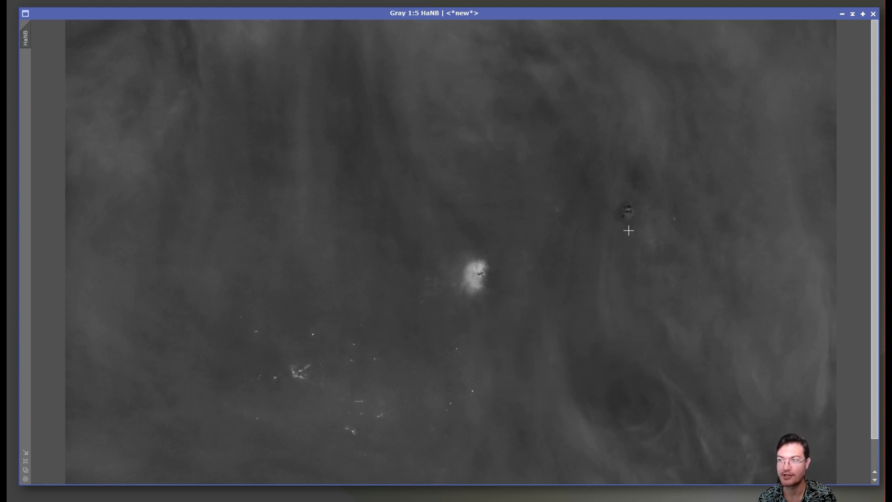
pyautogui.moveTo(574, 315)
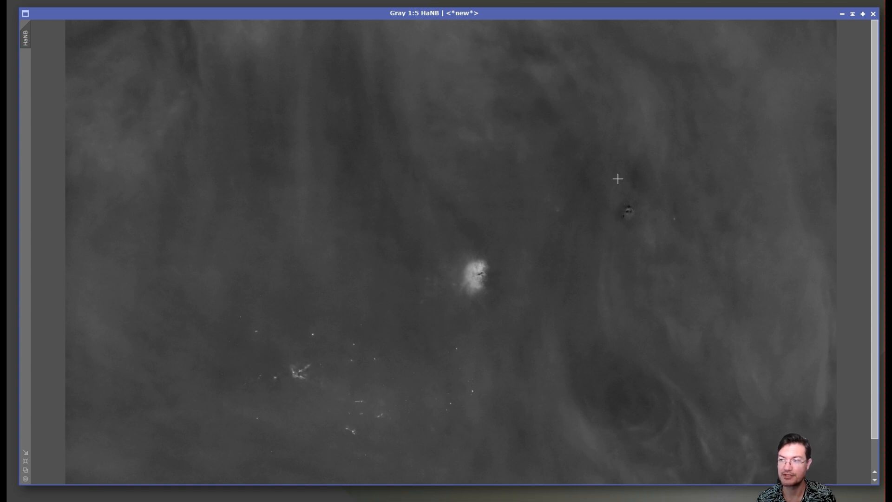
pyautogui.moveTo(633, 176)
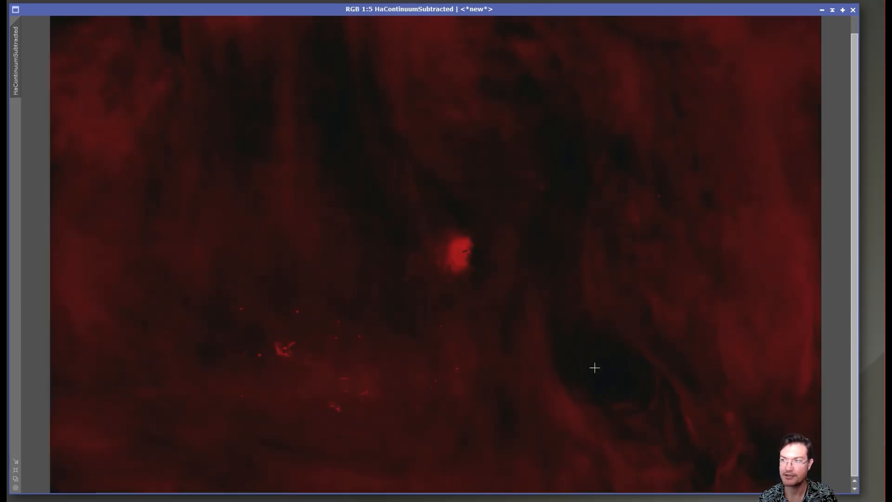
pyautogui.moveTo(607, 364)
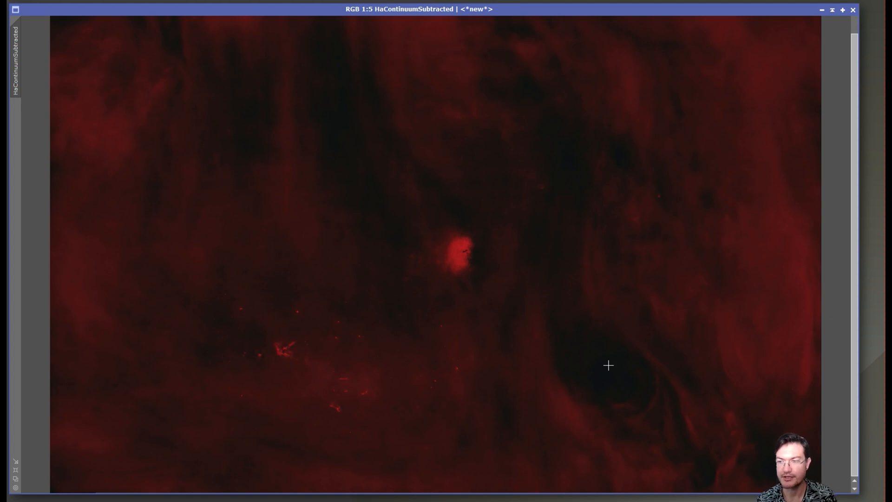
pyautogui.moveTo(729, 401)
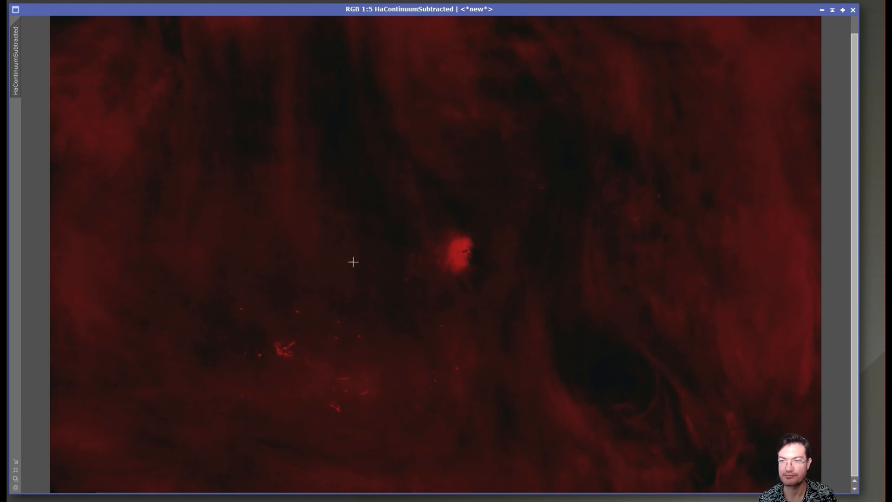
pyautogui.moveTo(428, 75)
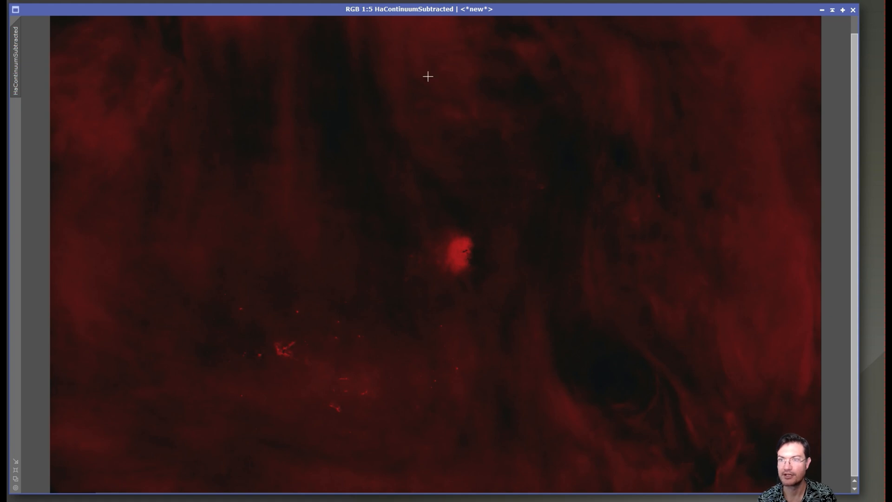
pyautogui.moveTo(339, 272)
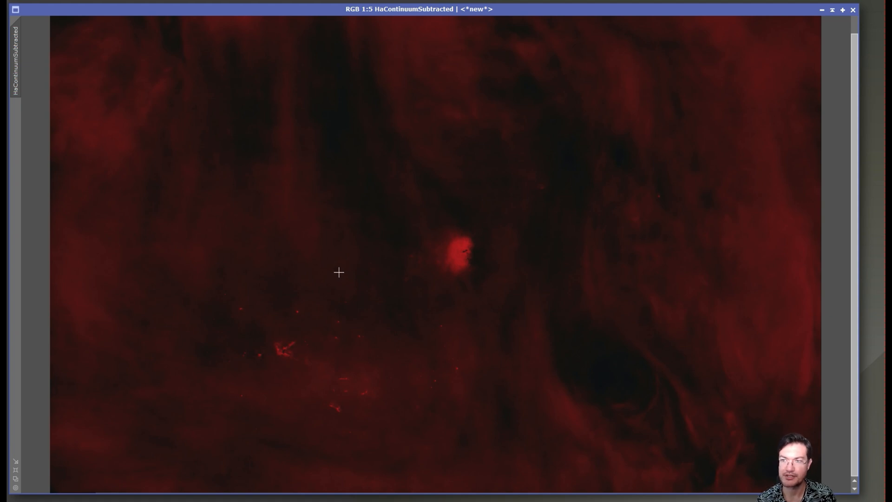
pyautogui.moveTo(695, 446)
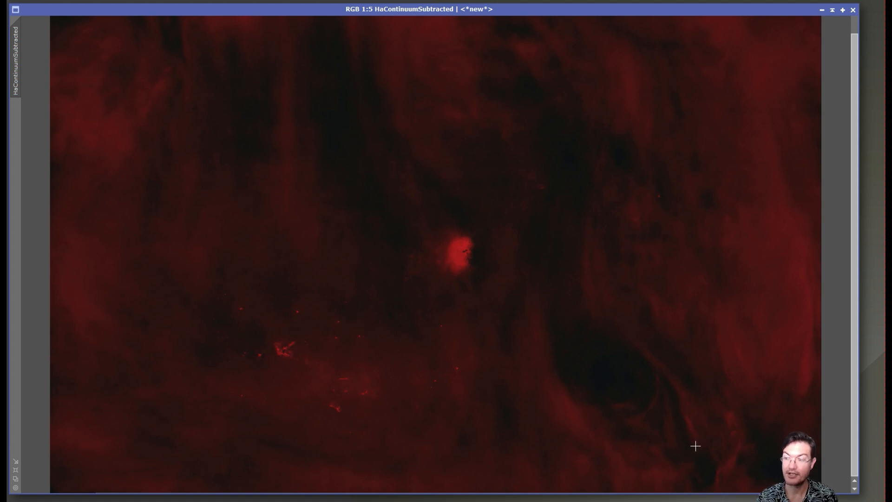
pyautogui.moveTo(492, 343)
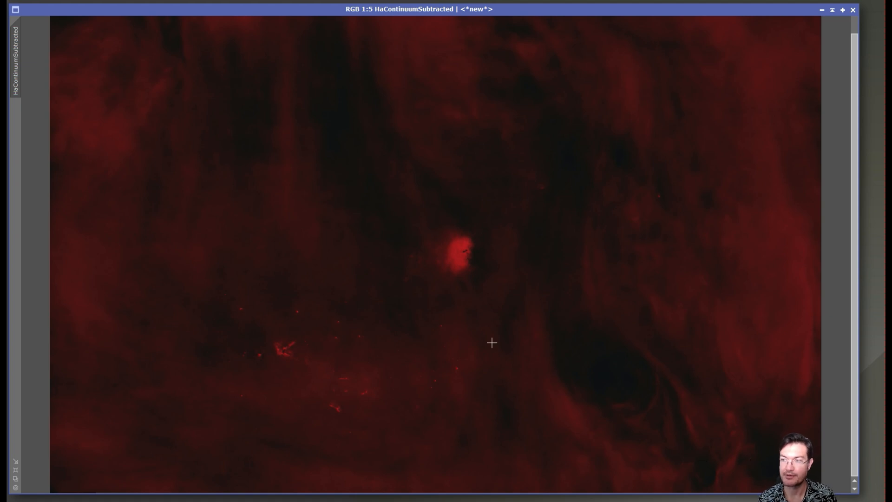
pyautogui.moveTo(642, 332)
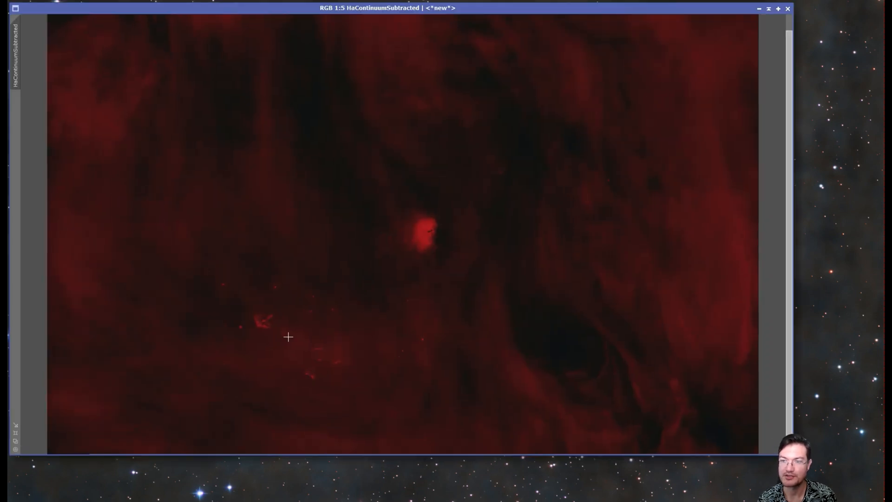
pyautogui.moveTo(611, 126)
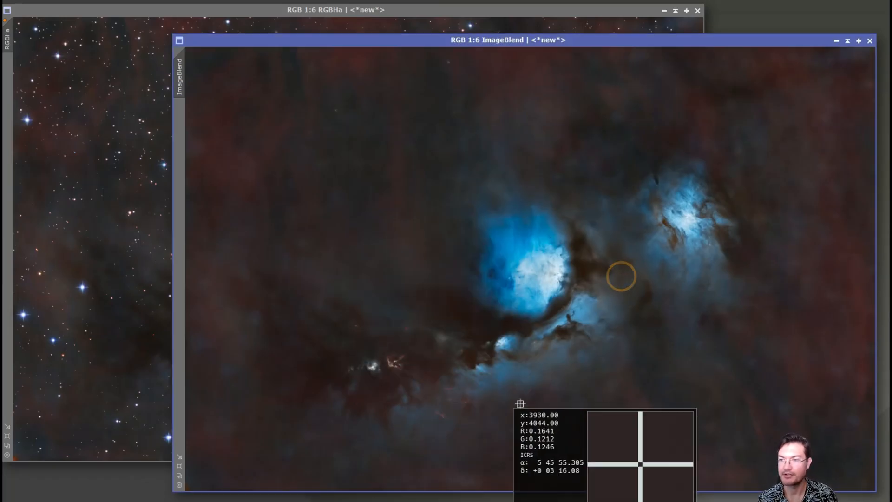
pyautogui.moveTo(680, 384)
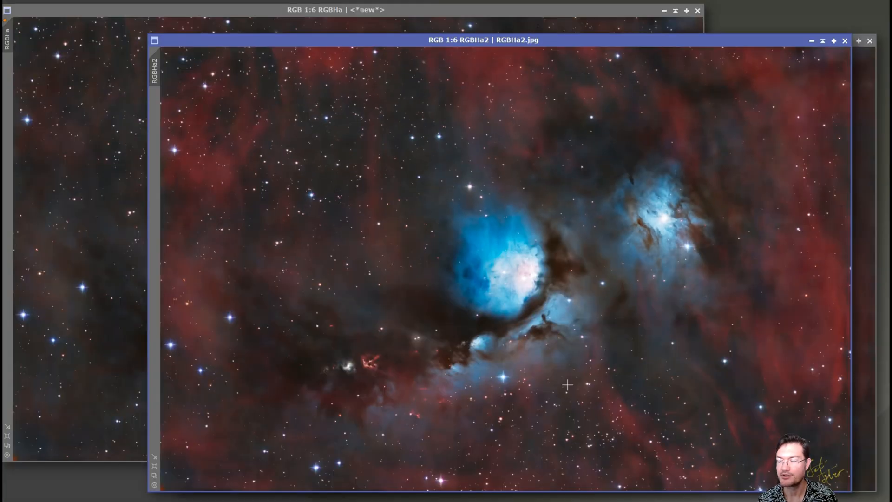
pyautogui.moveTo(643, 329)
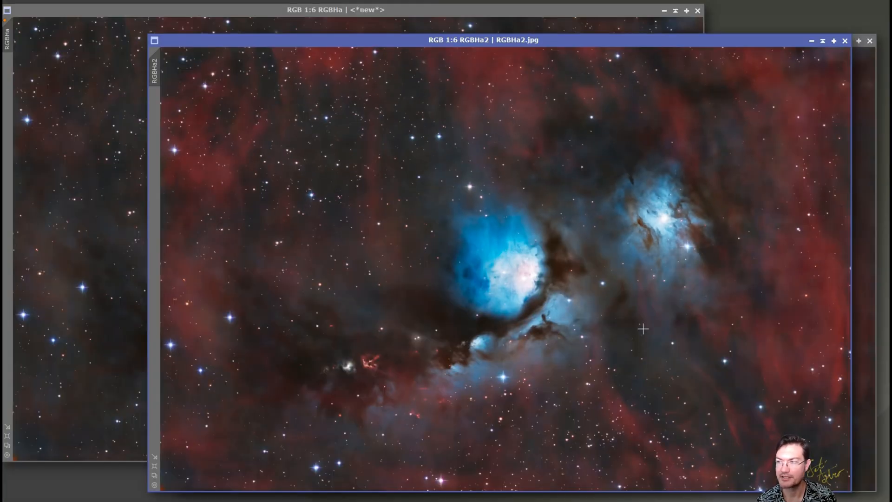
pyautogui.moveTo(715, 414)
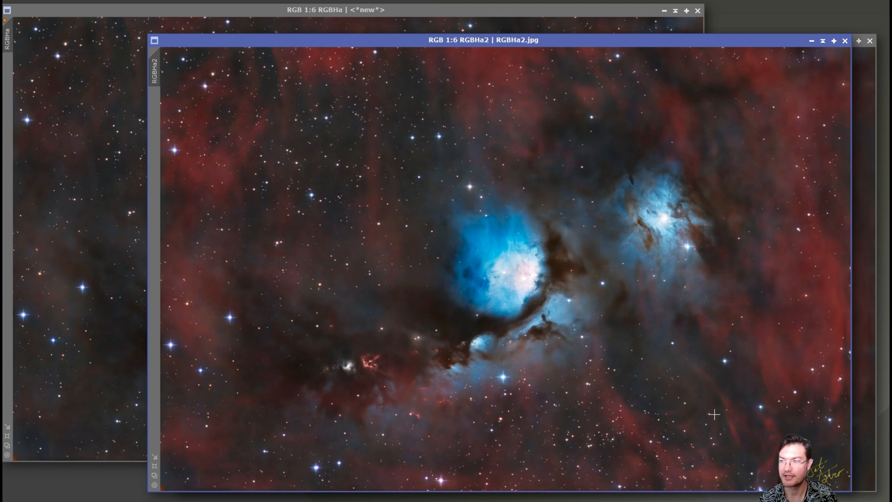
pyautogui.moveTo(688, 179)
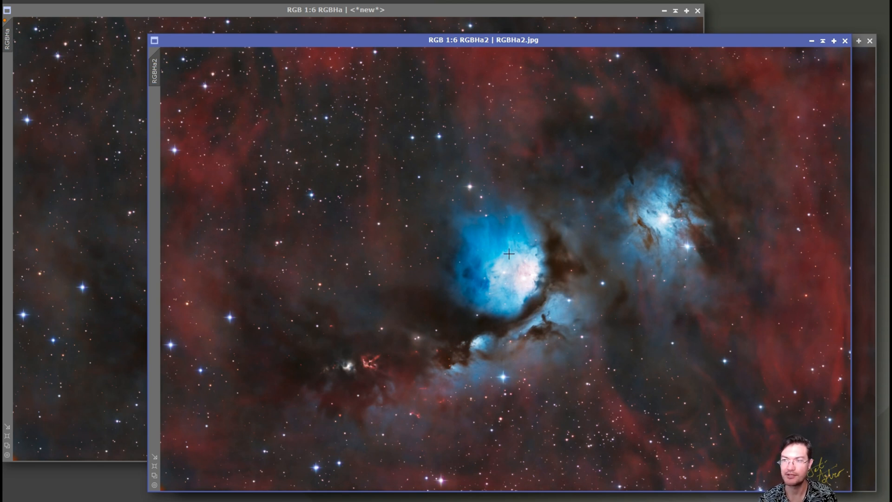
pyautogui.moveTo(698, 229)
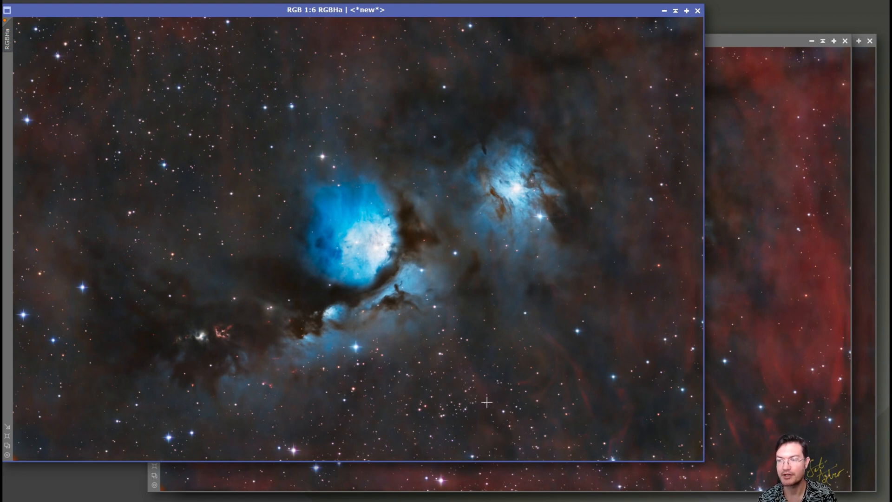
pyautogui.moveTo(506, 387)
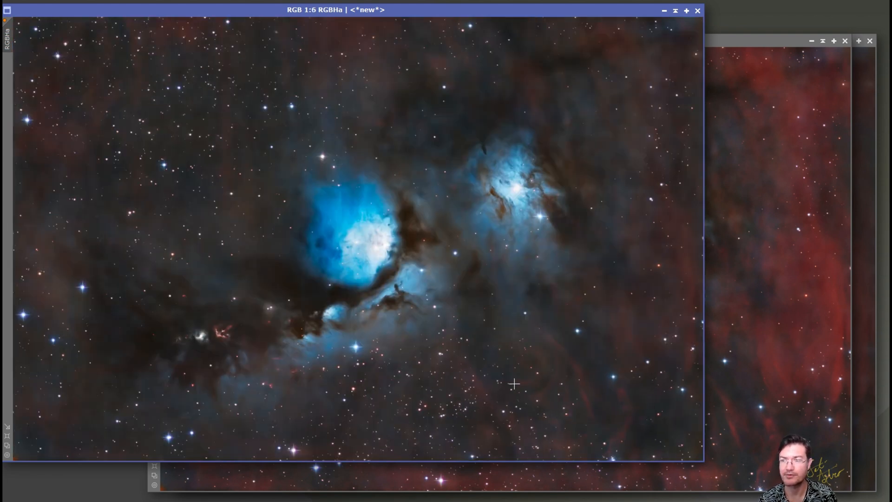
pyautogui.moveTo(663, 321)
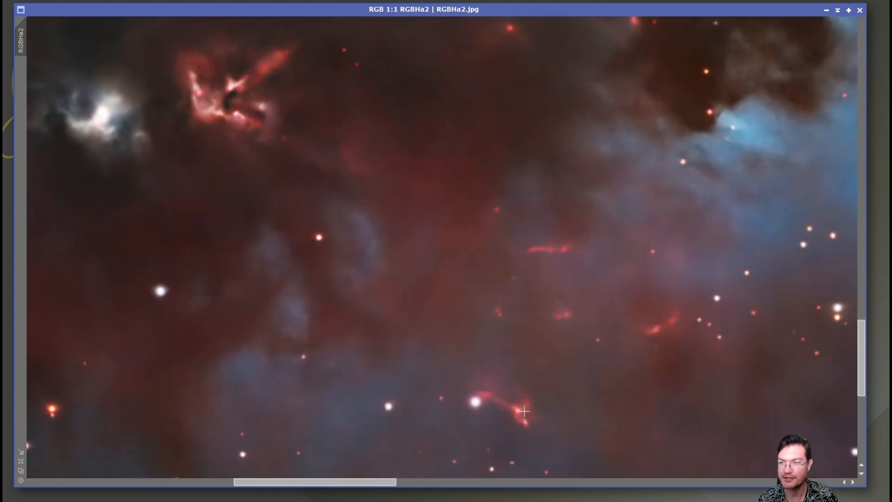
pyautogui.moveTo(399, 221)
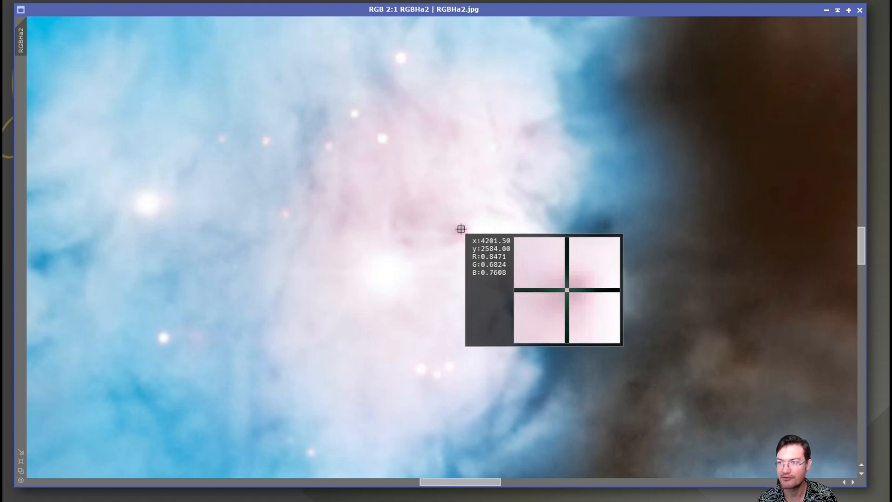
pyautogui.moveTo(457, 229)
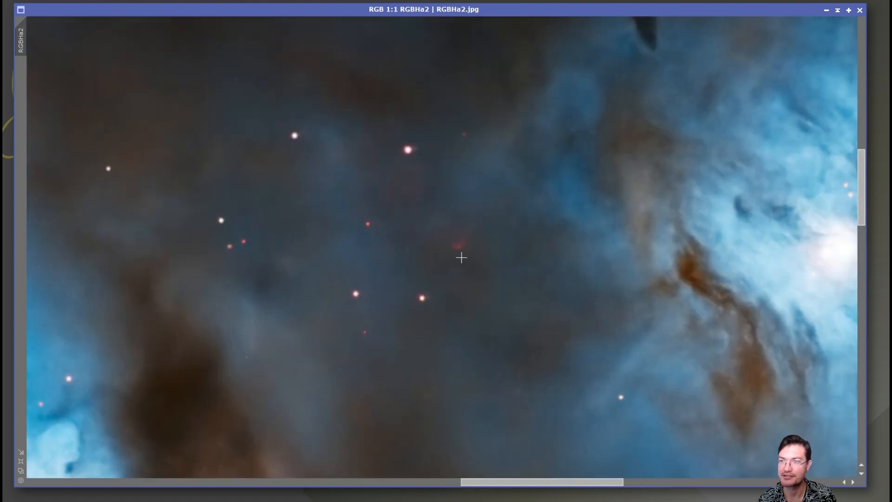
pyautogui.moveTo(456, 246)
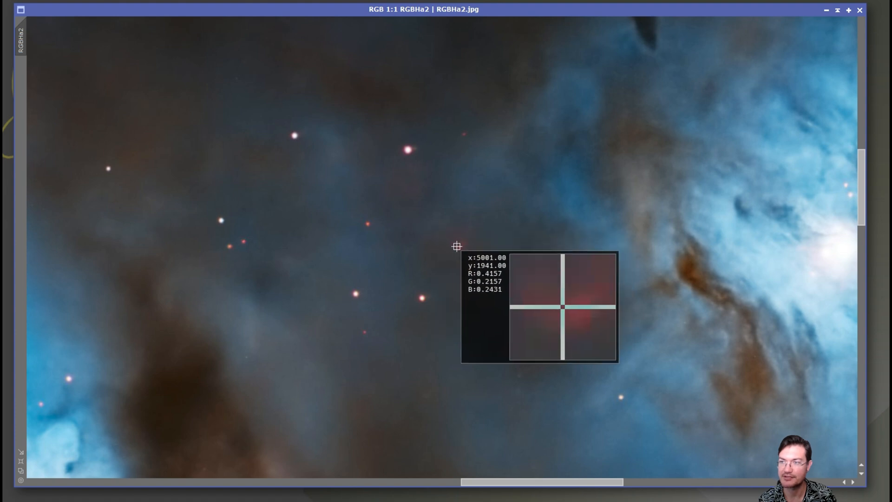
pyautogui.moveTo(455, 250)
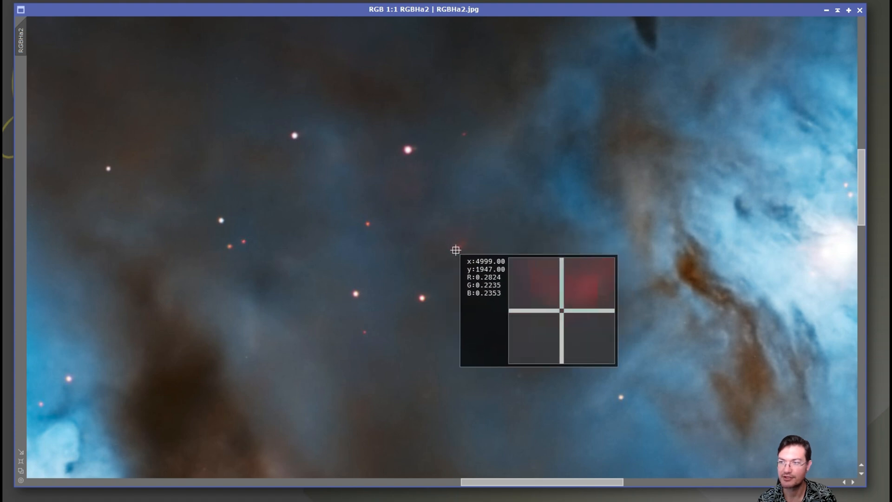
pyautogui.moveTo(452, 249)
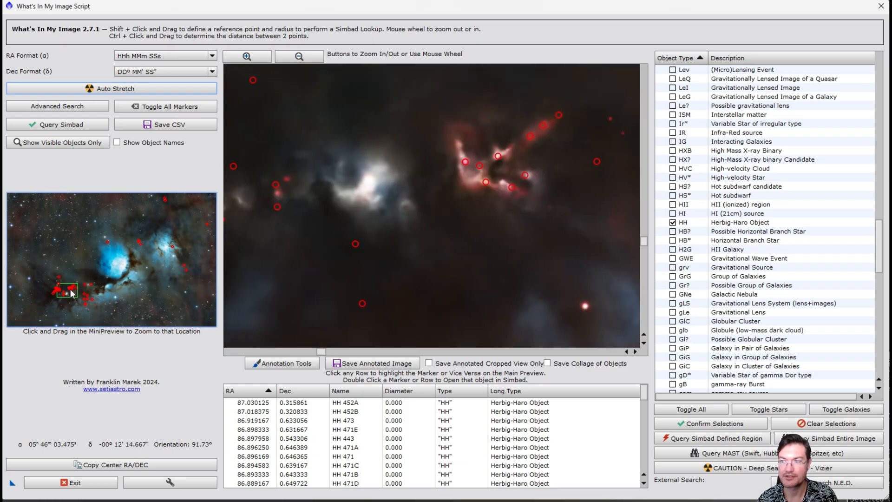
# Zoom the MiniPreview to a different nebula region and view the marked Herbig-Haro objects.
pyautogui.moveTo(68, 290); pyautogui.dragTo(85, 300)
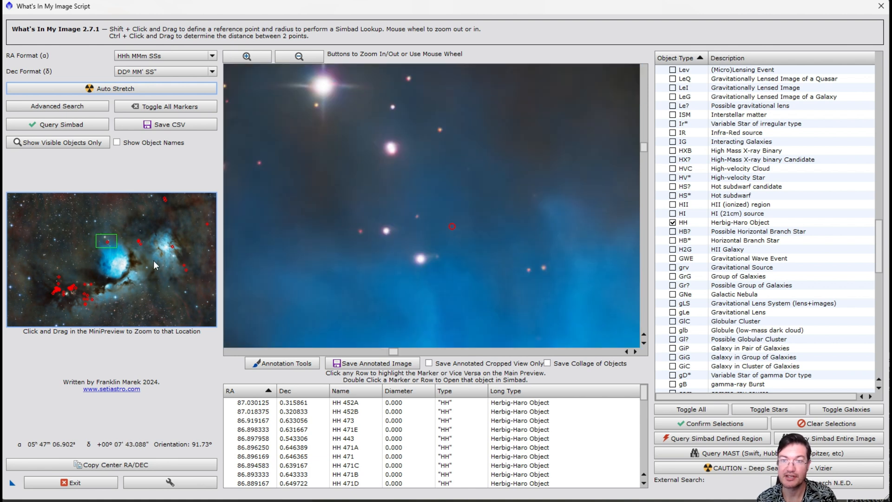
pyautogui.click(827, 424)
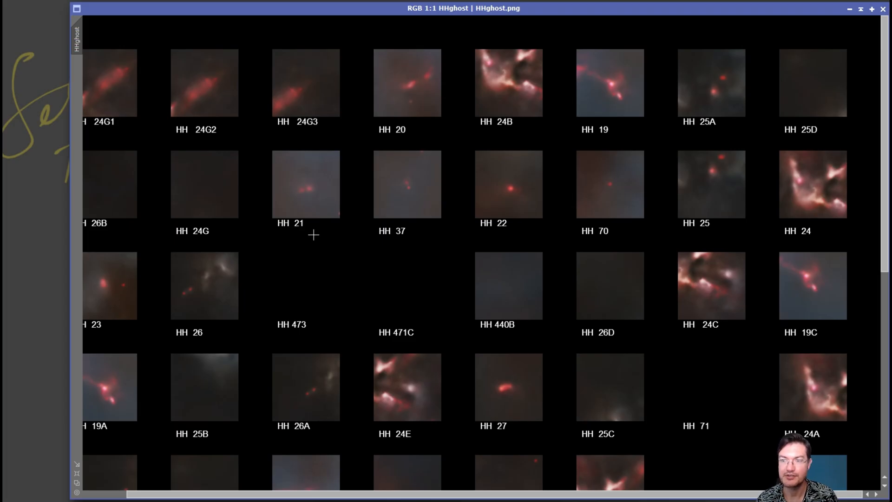
pyautogui.moveTo(434, 87)
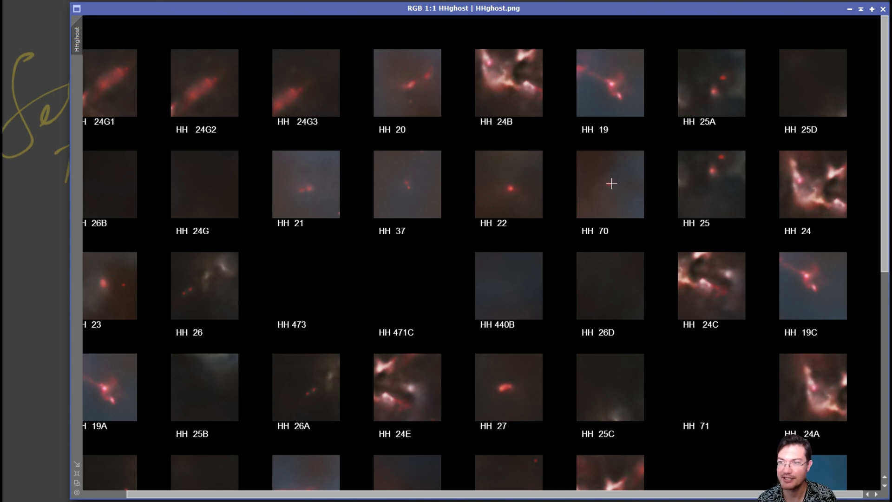
pyautogui.moveTo(423, 307)
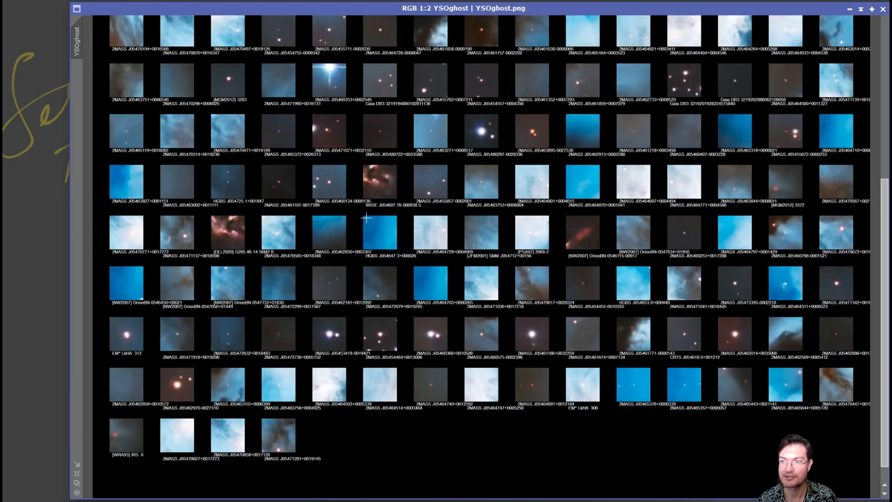
# Zoom in on the collage thumbnails to read the labelled cut-outs.
pyautogui.scroll(3)
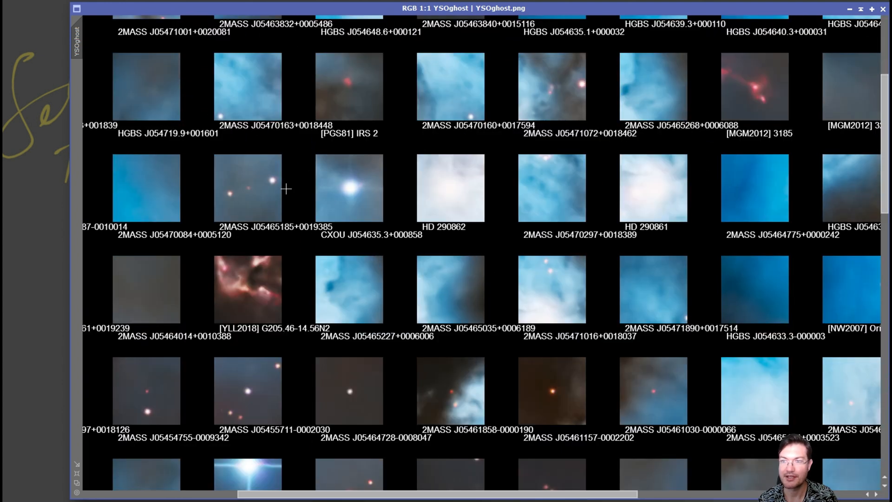
pyautogui.moveTo(268, 186)
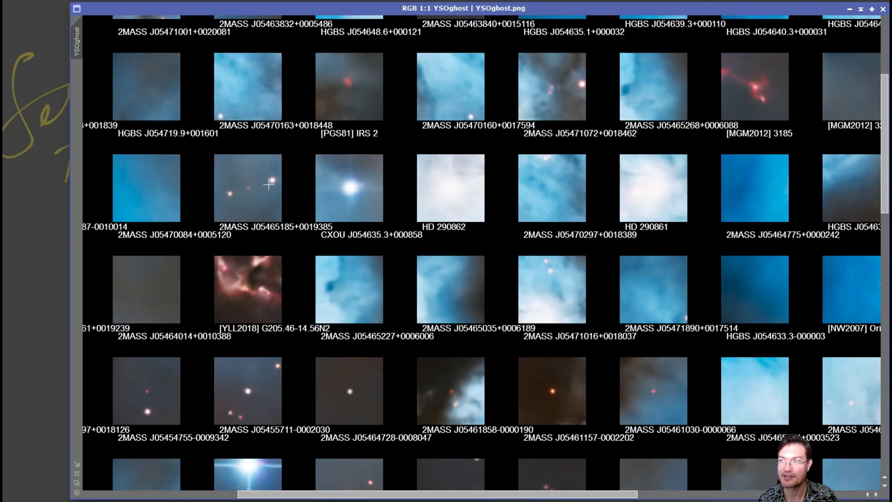
pyautogui.moveTo(330, 207)
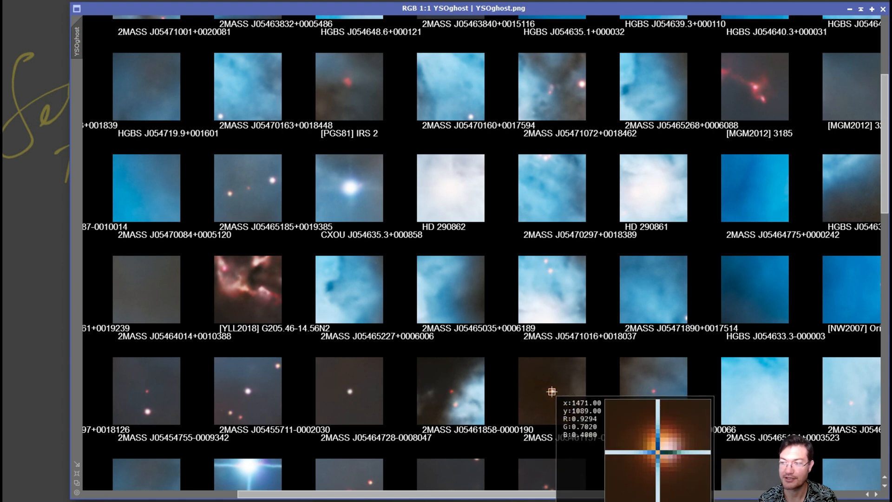
pyautogui.moveTo(548, 392)
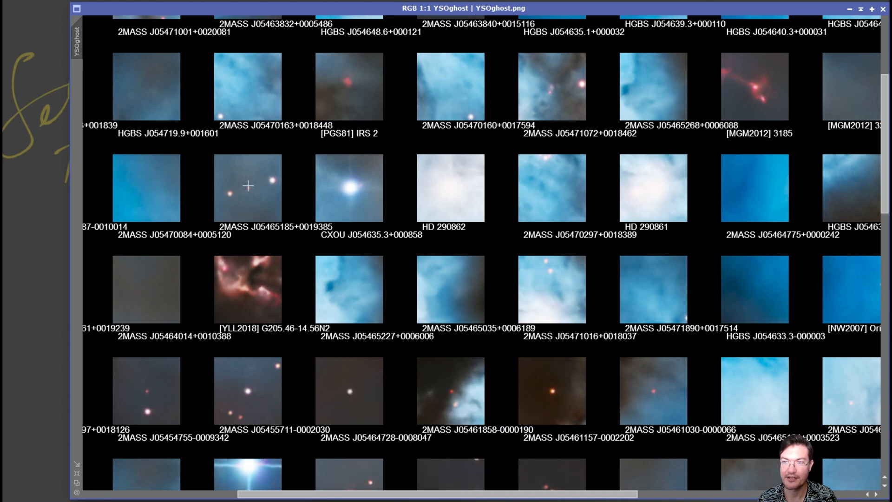
pyautogui.moveTo(247, 189)
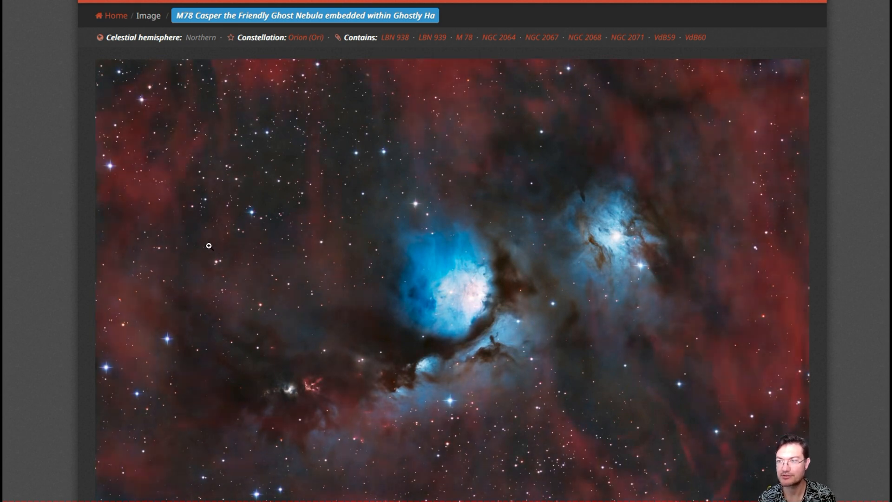
pyautogui.moveTo(255, 256)
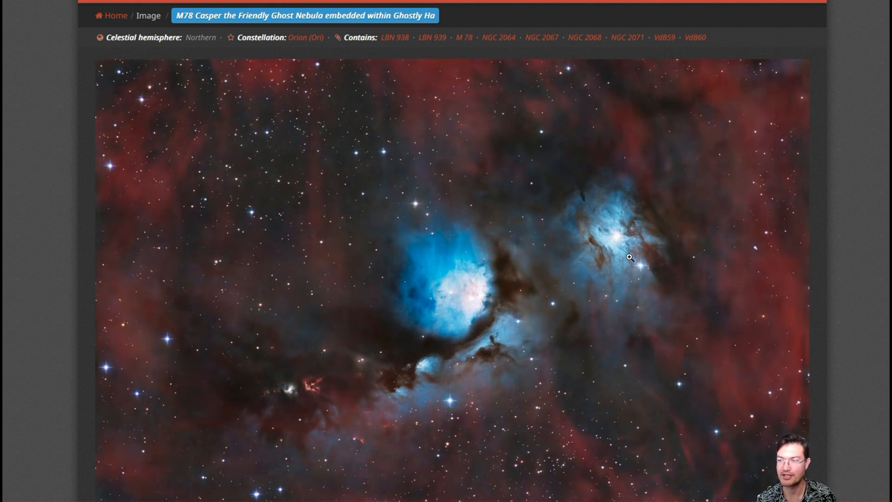
pyautogui.moveTo(690, 473)
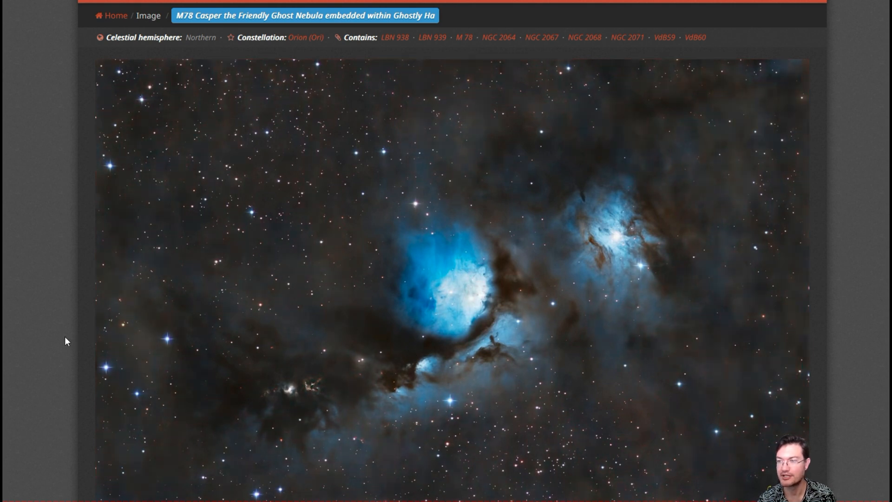
# Scroll down the AstroBin page to the Equipment and Acquisition details.
pyautogui.scroll(-3)
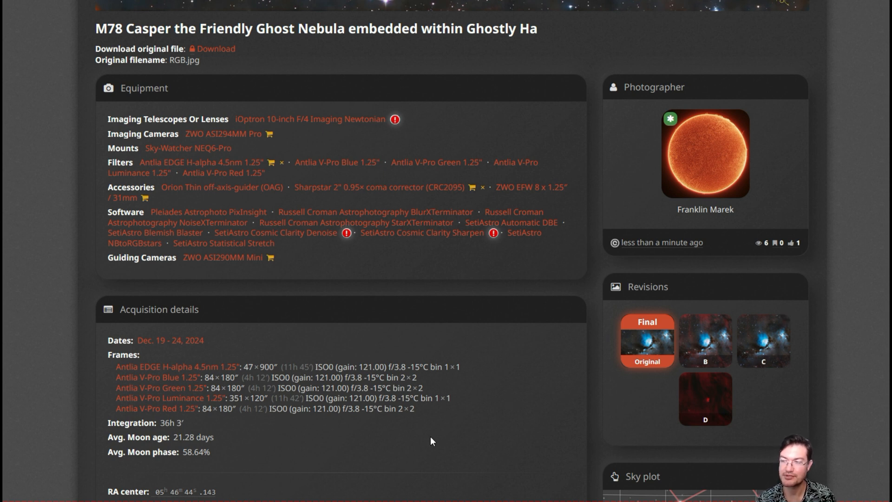
pyautogui.moveTo(445, 438)
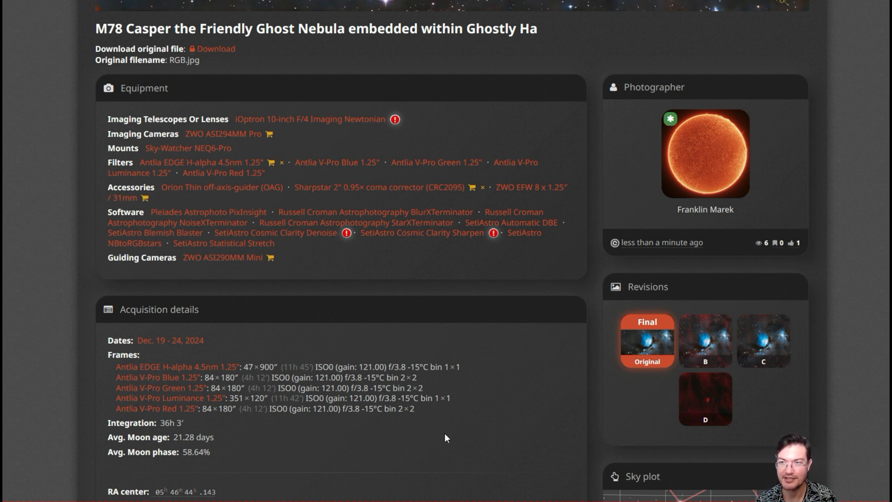
# Scroll down past the Ha continuum image and object collages to the close-up crops.
pyautogui.scroll(-3)
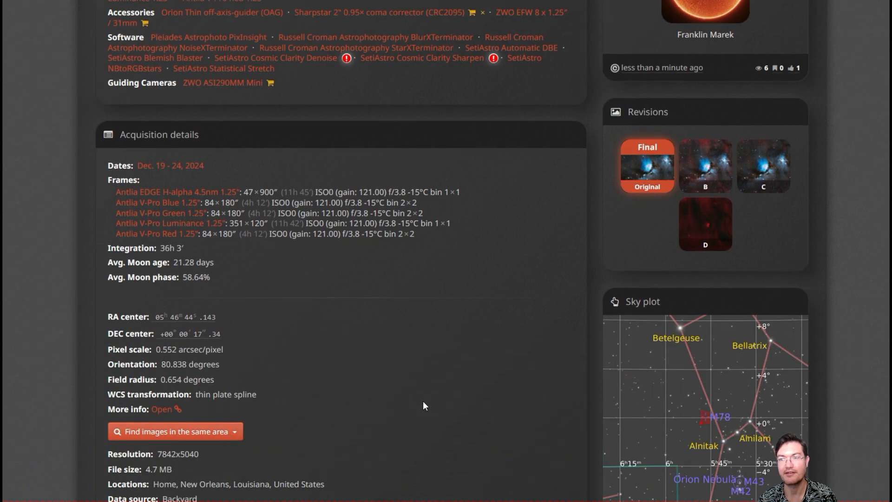
pyautogui.scroll(-3)
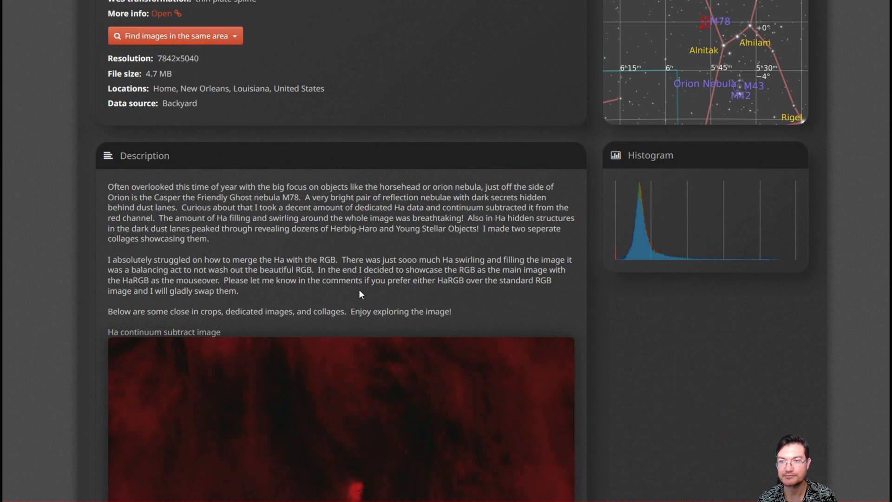
pyautogui.scroll(-3)
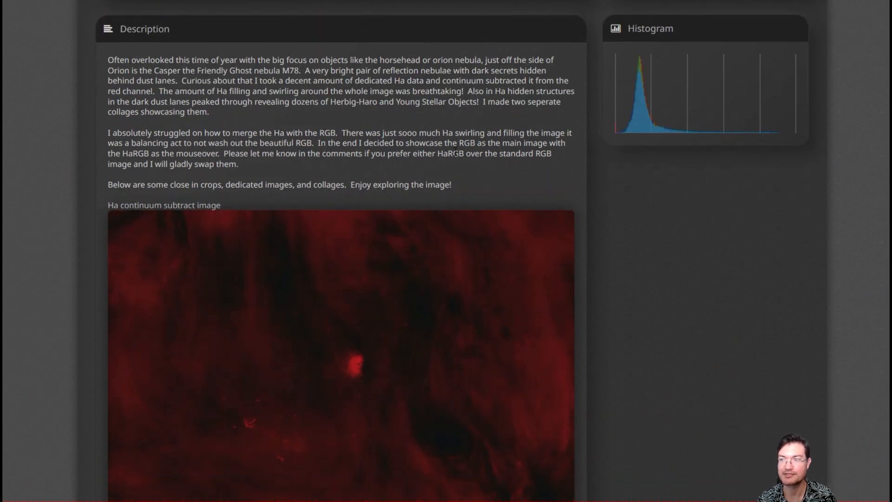
pyautogui.scroll(-3)
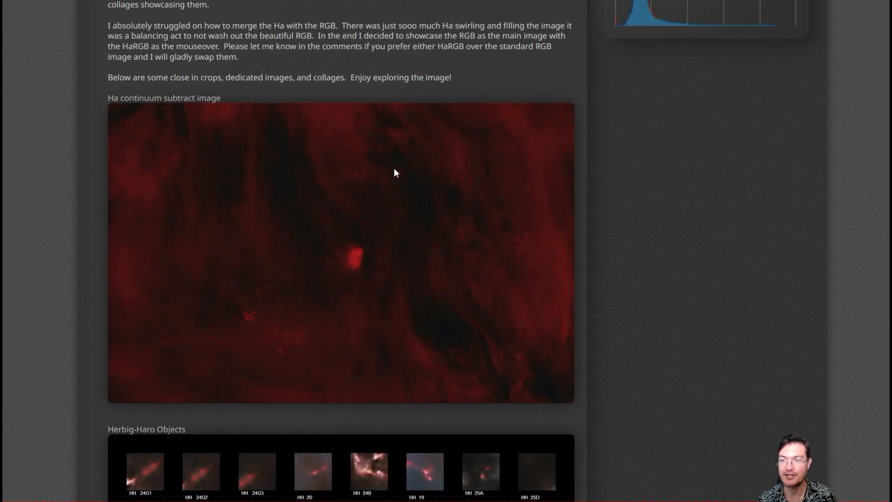
pyautogui.scroll(-3)
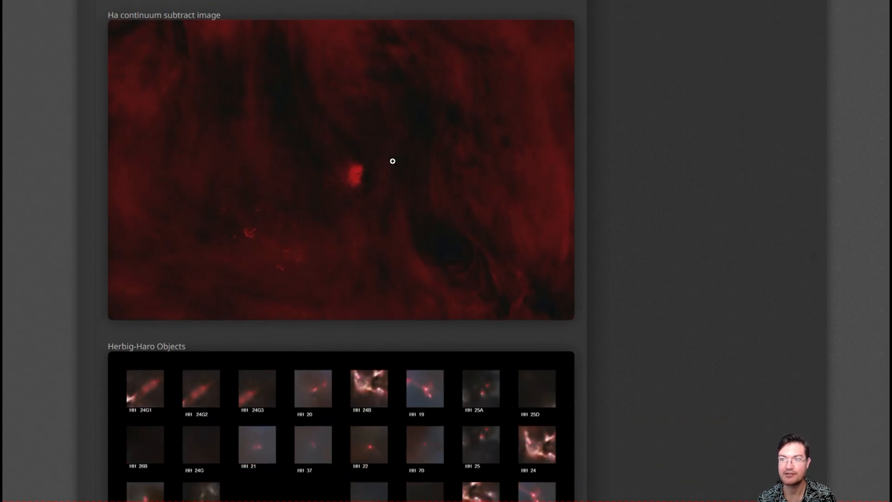
pyautogui.scroll(-3)
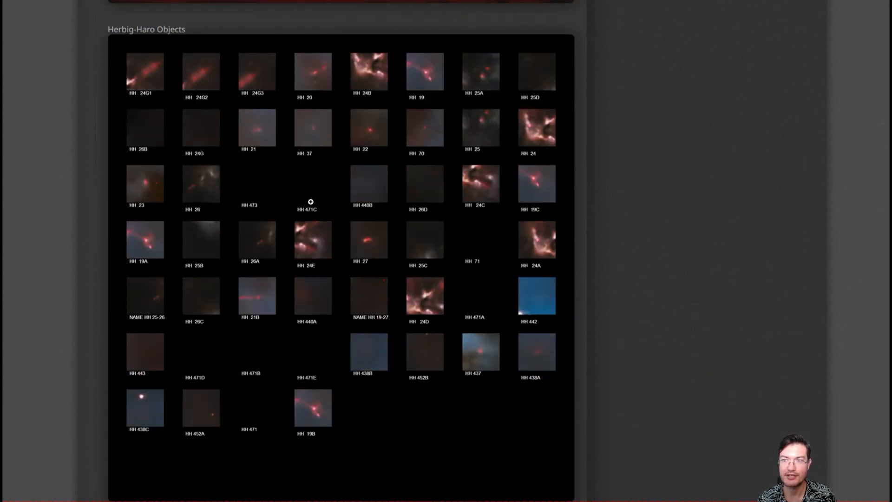
pyautogui.scroll(-3)
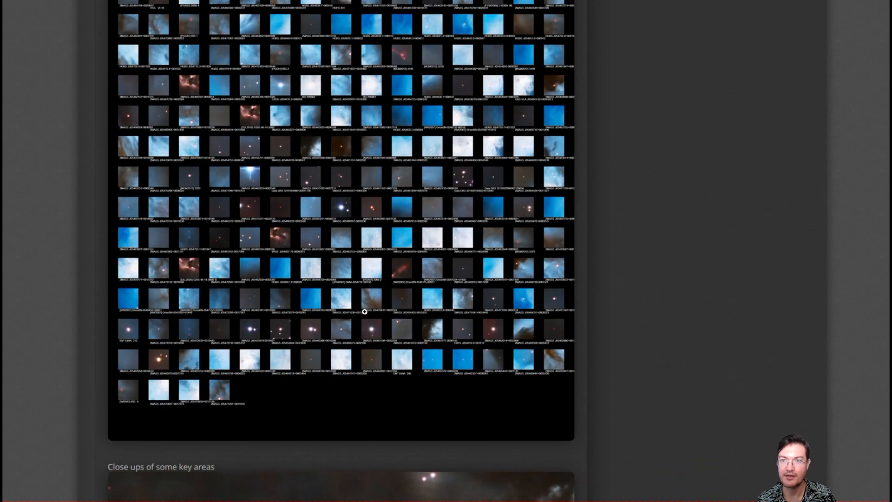
pyautogui.scroll(-3)
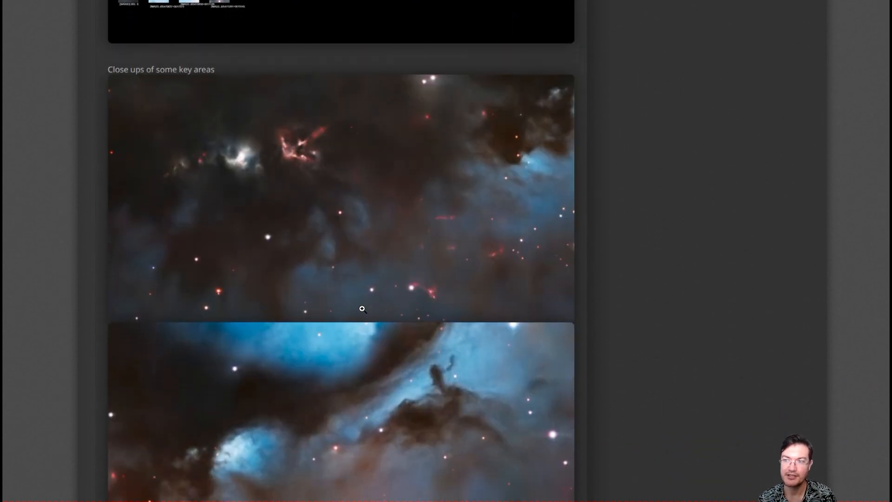
pyautogui.scroll(-3)
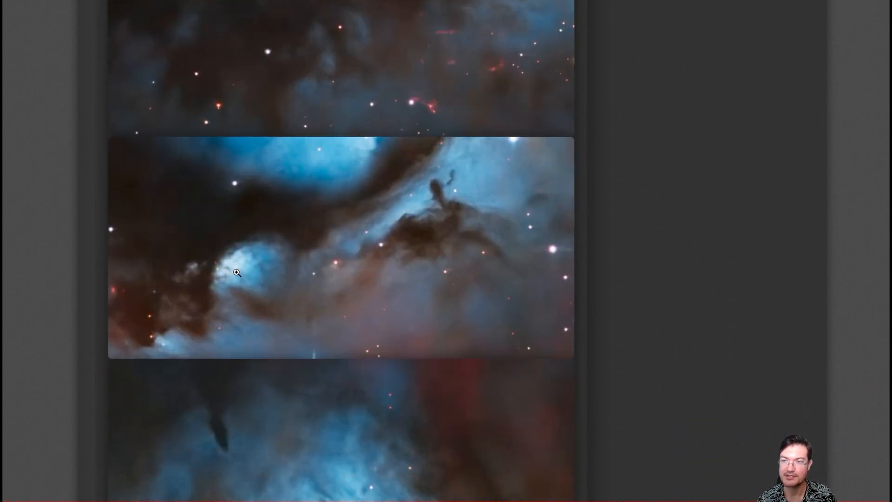
pyautogui.moveTo(306, 181)
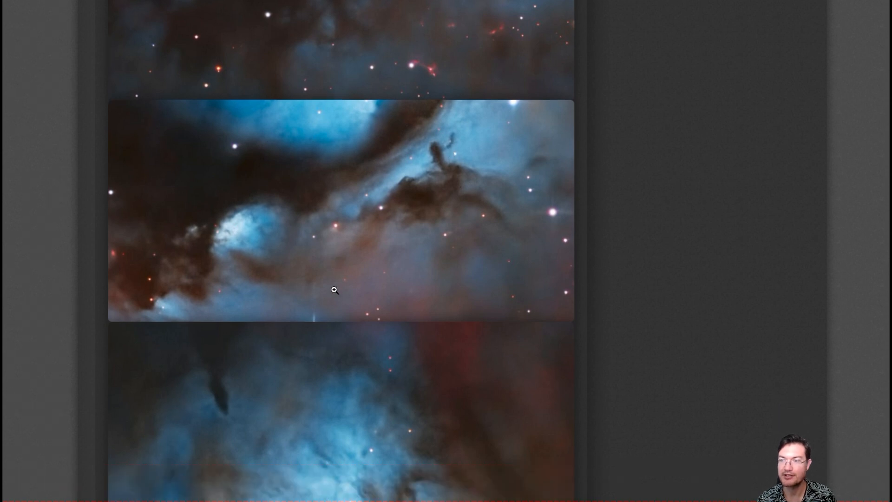
pyautogui.scroll(-3)
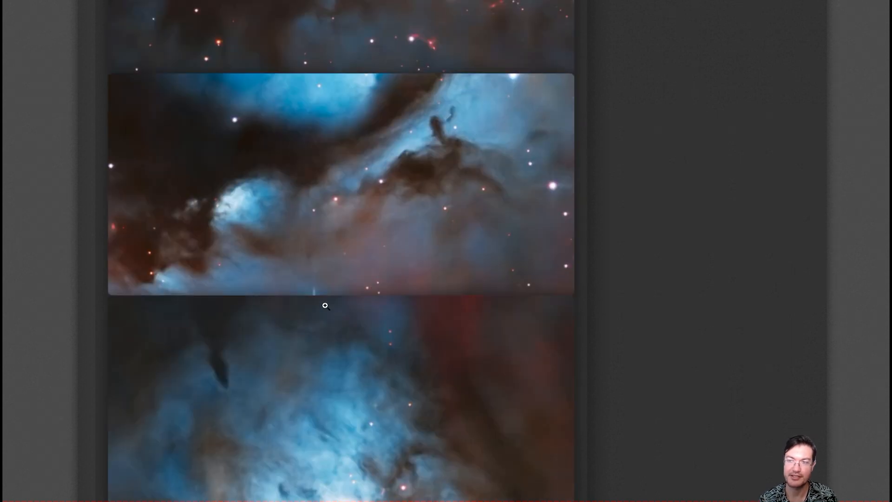
pyautogui.scroll(-3)
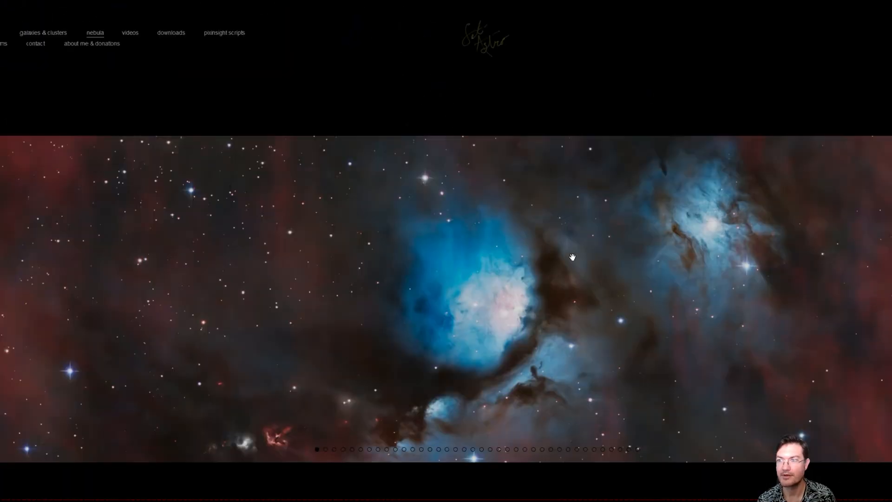
# Scroll down past the M78 banner, description and collages to the before/after slider.
pyautogui.scroll(-3)
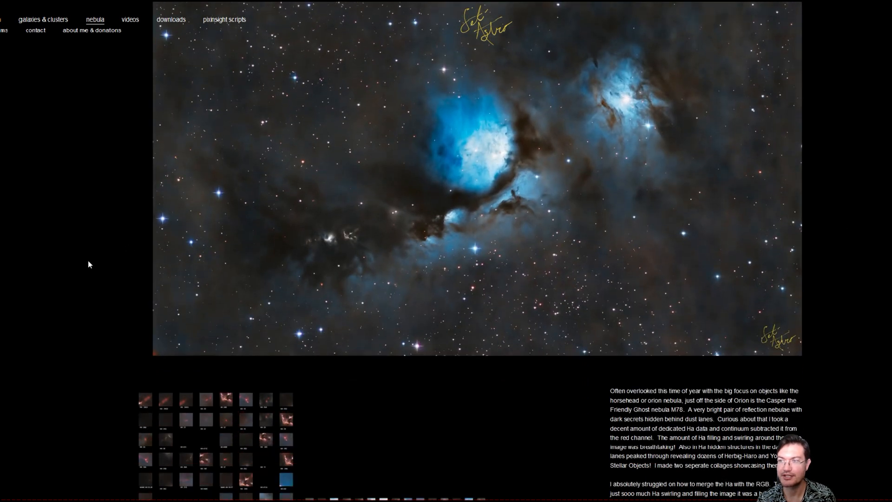
pyautogui.scroll(-3)
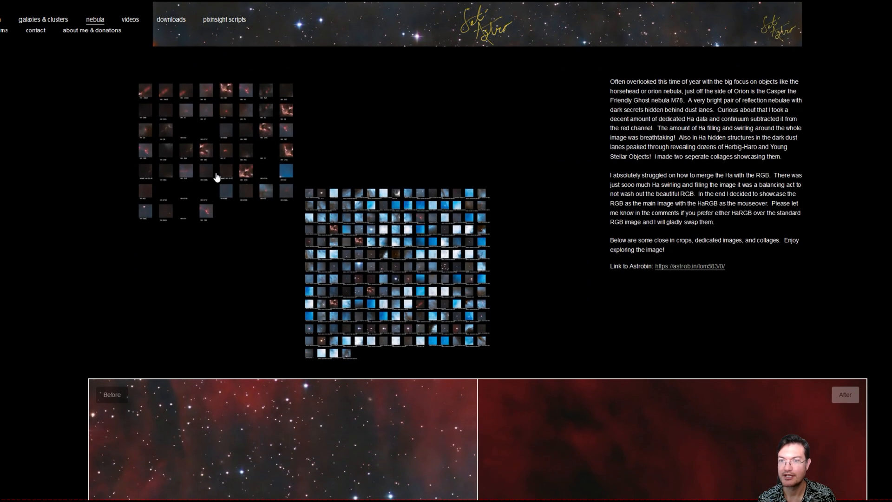
pyautogui.scroll(-3)
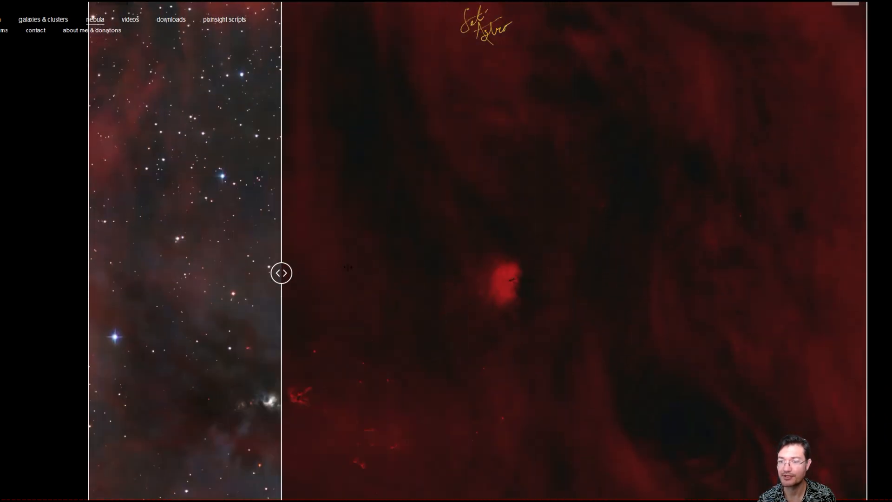
# Sweep the before/after slider between the colour M78 image and the Ha continuum-subtracted image.
pyautogui.moveTo(280, 273); pyautogui.dragTo(271, 273)
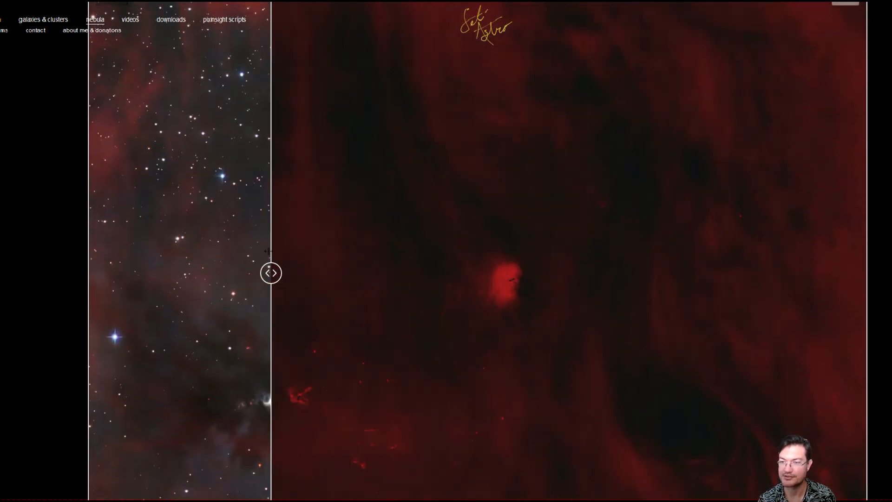
pyautogui.moveTo(272, 273); pyautogui.dragTo(814, 273)
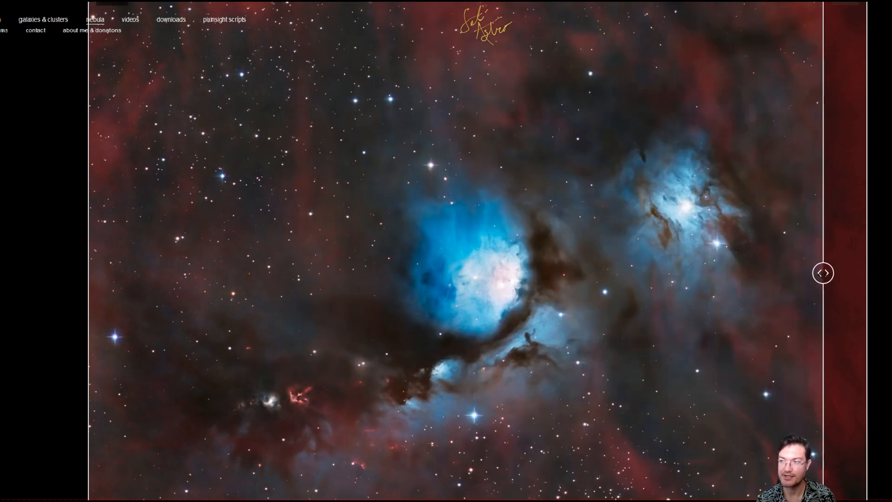
pyautogui.moveTo(823, 273); pyautogui.dragTo(159, 273)
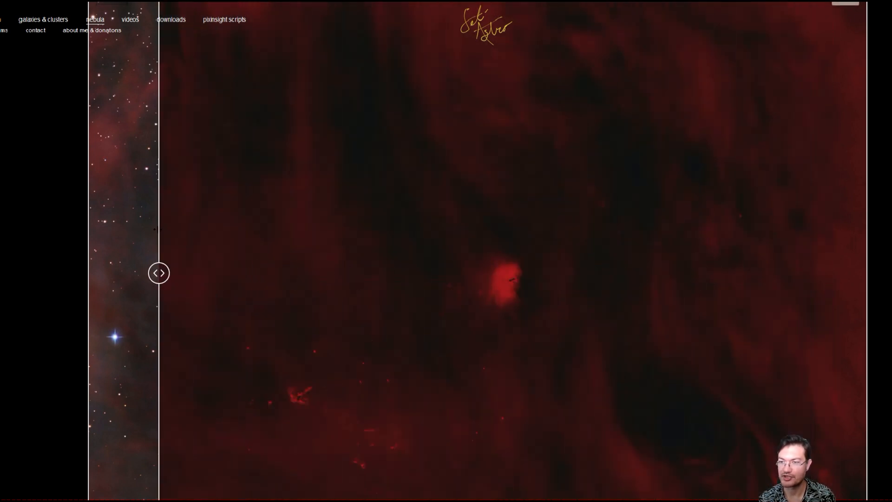
pyautogui.moveTo(159, 272); pyautogui.dragTo(195, 272)
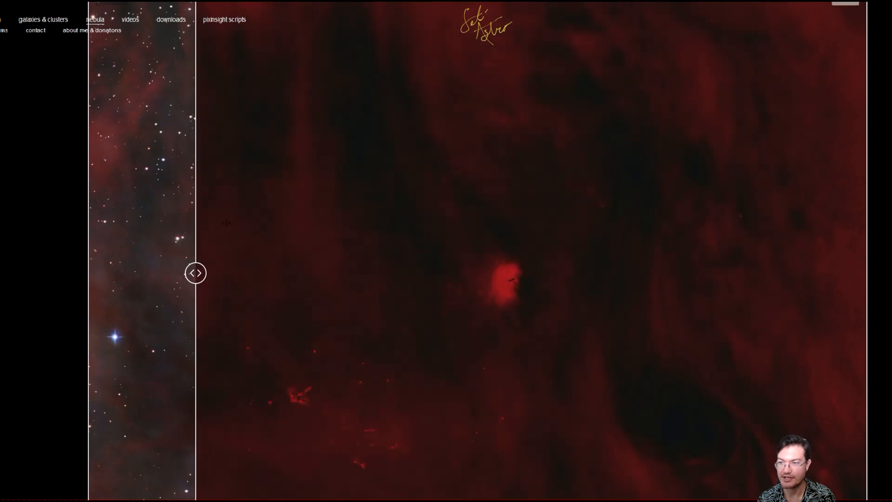
pyautogui.moveTo(195, 273); pyautogui.dragTo(435, 272)
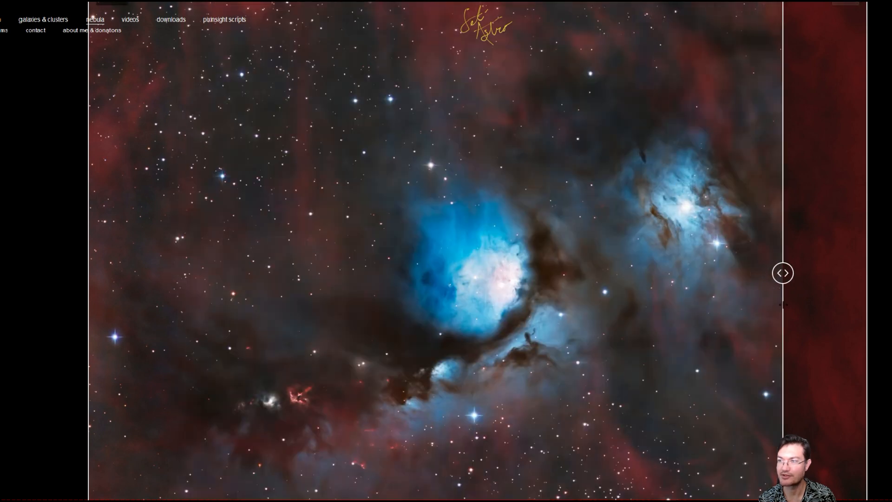
pyautogui.moveTo(783, 272); pyautogui.dragTo(509, 272)
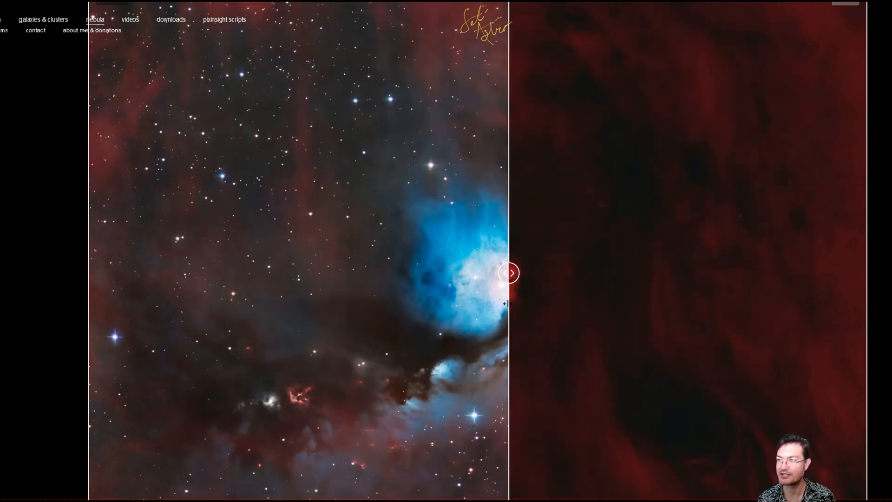
pyautogui.moveTo(510, 272); pyautogui.dragTo(765, 272)
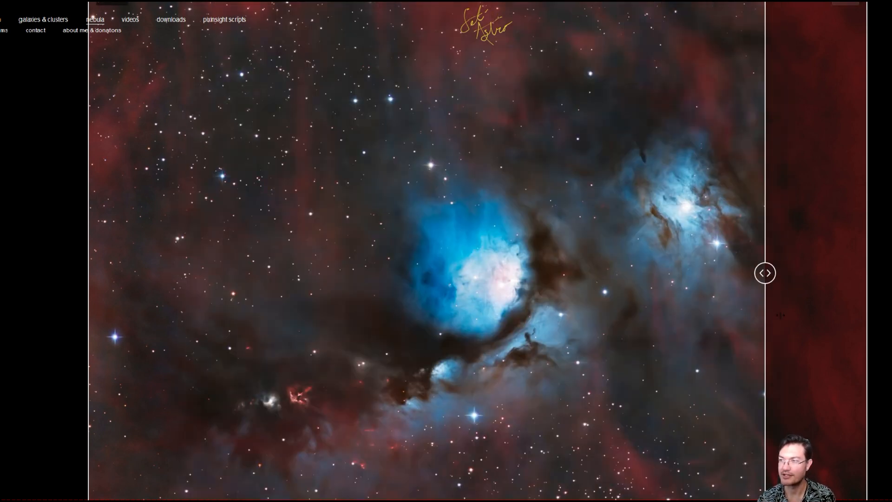
# Keep sweeping the slider, ending with the view split part colour, part Ha image.
pyautogui.moveTo(765, 272); pyautogui.dragTo(786, 273)
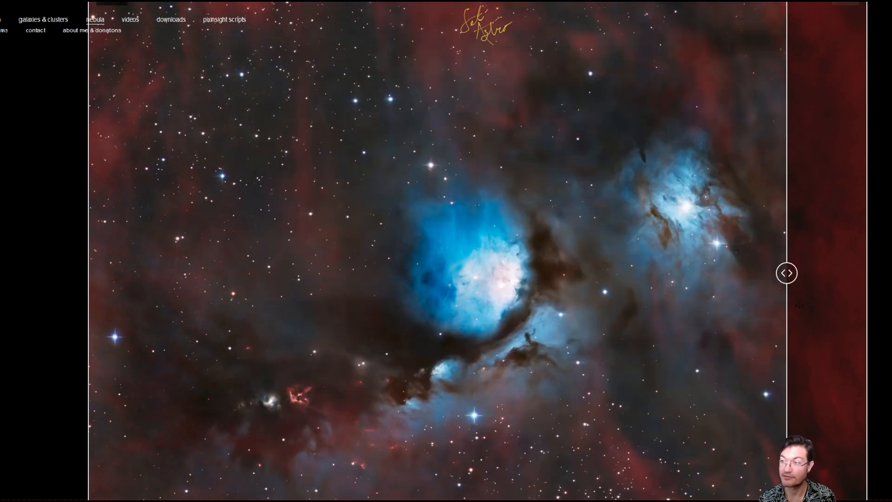
pyautogui.moveTo(787, 273); pyautogui.dragTo(503, 273)
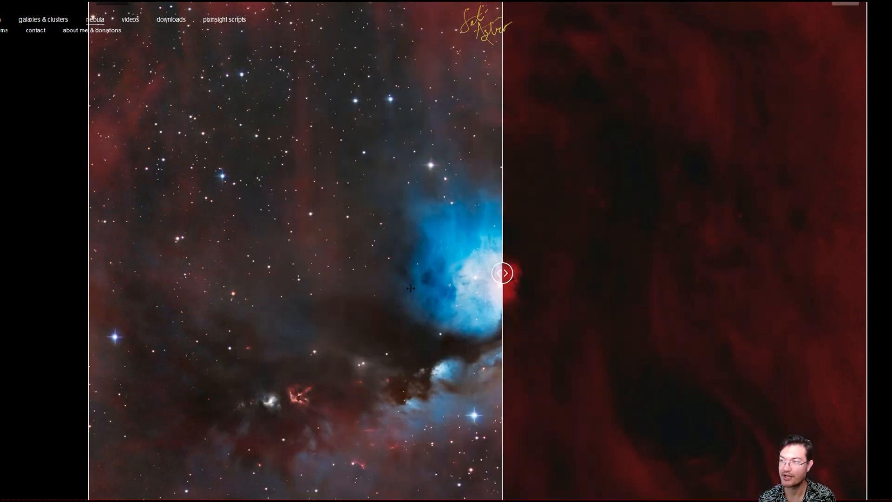
pyautogui.moveTo(503, 273); pyautogui.dragTo(742, 272)
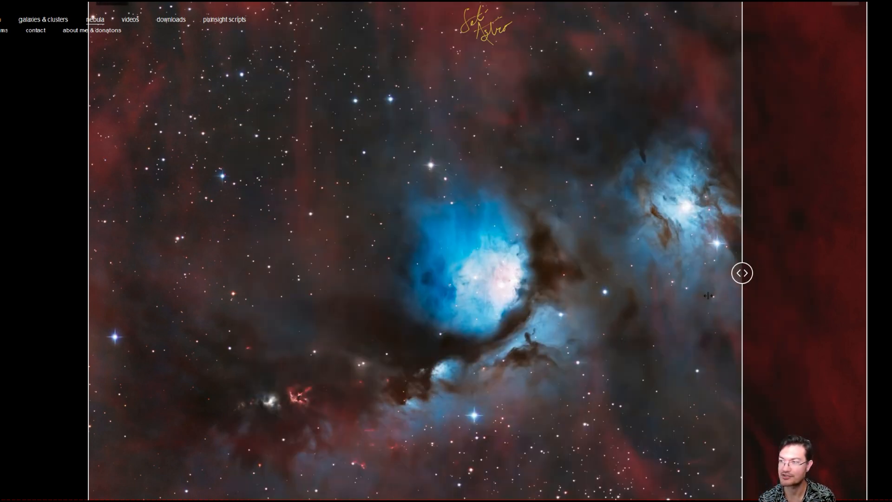
pyautogui.moveTo(742, 272); pyautogui.dragTo(275, 273)
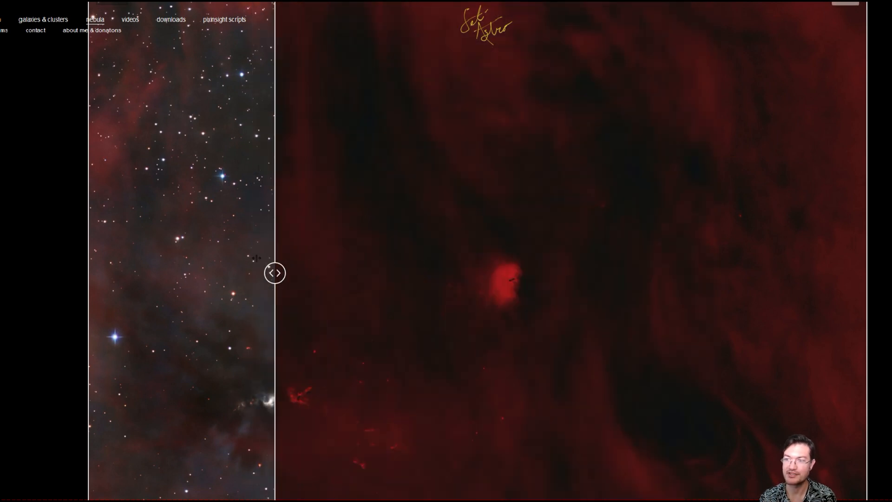
pyautogui.moveTo(275, 272); pyautogui.dragTo(737, 272)
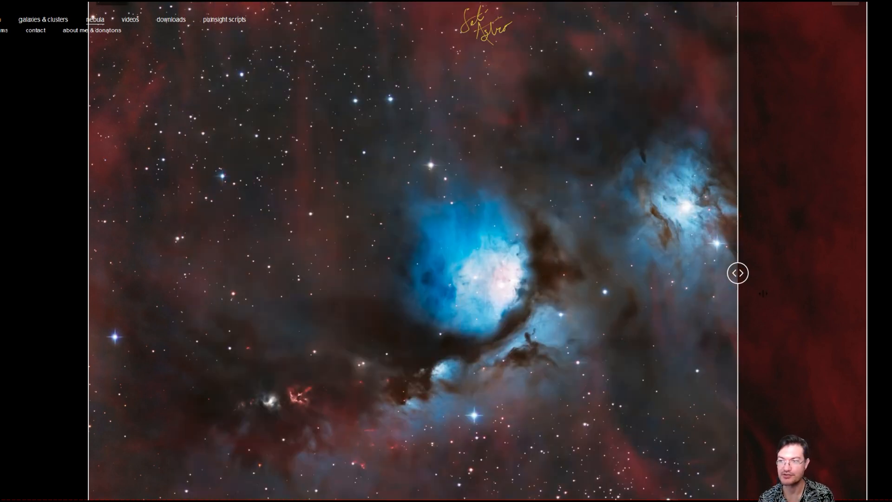
pyautogui.moveTo(738, 273); pyautogui.dragTo(403, 274)
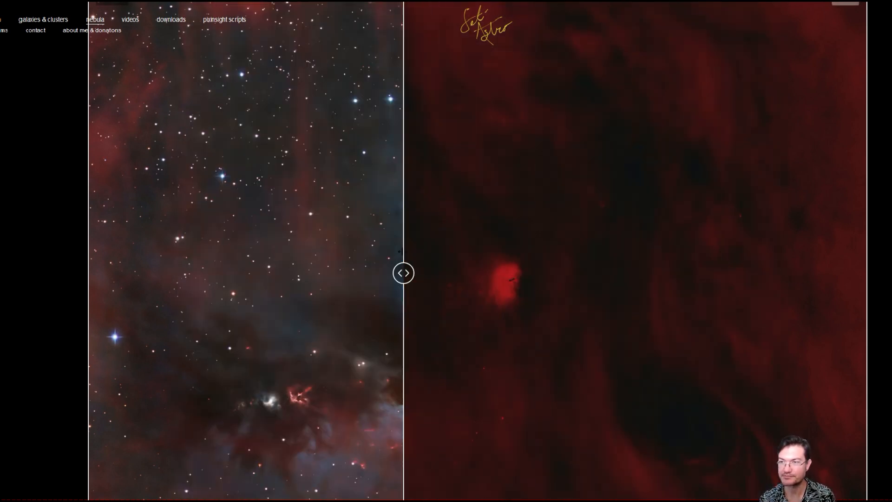